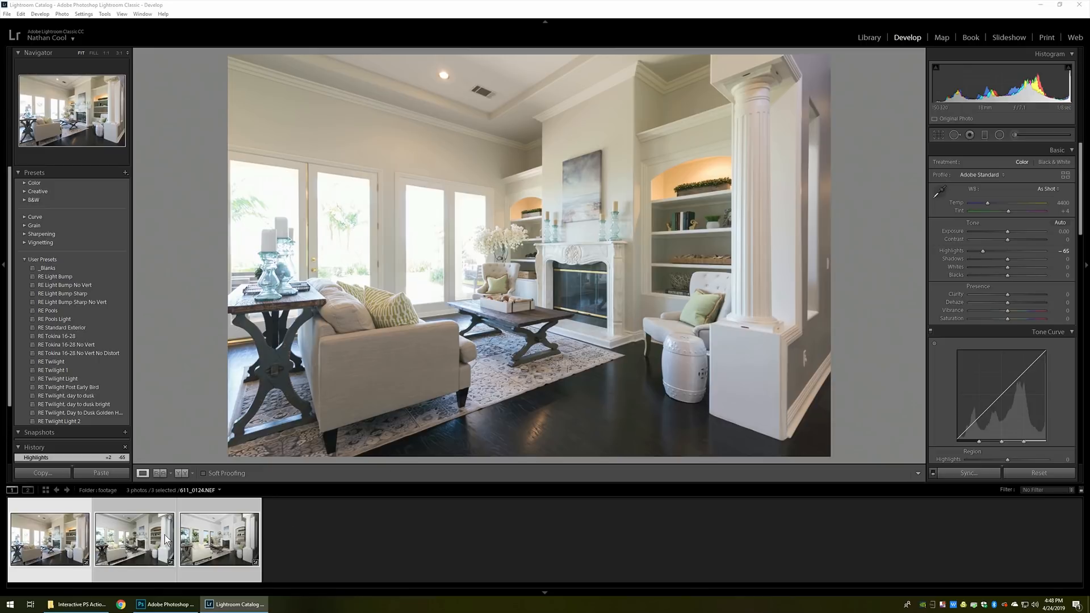
Review the second and third bracketed exposures, then select all three frames in the filmstrip
{"action": "left_click", "coordinate": [100, 472]}
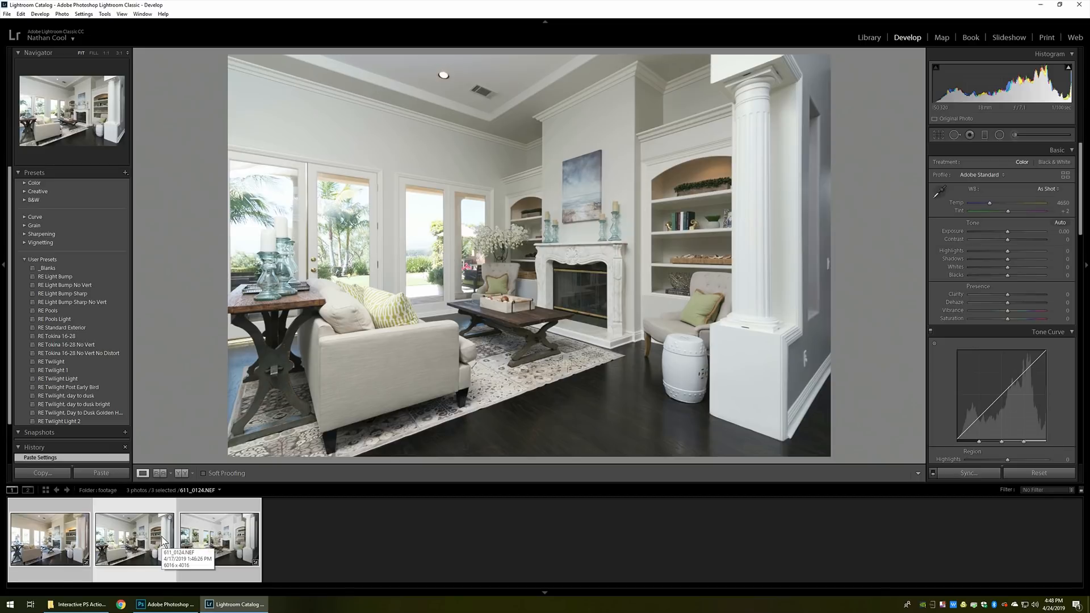
{"action": "left_click", "coordinate": [218, 538]}
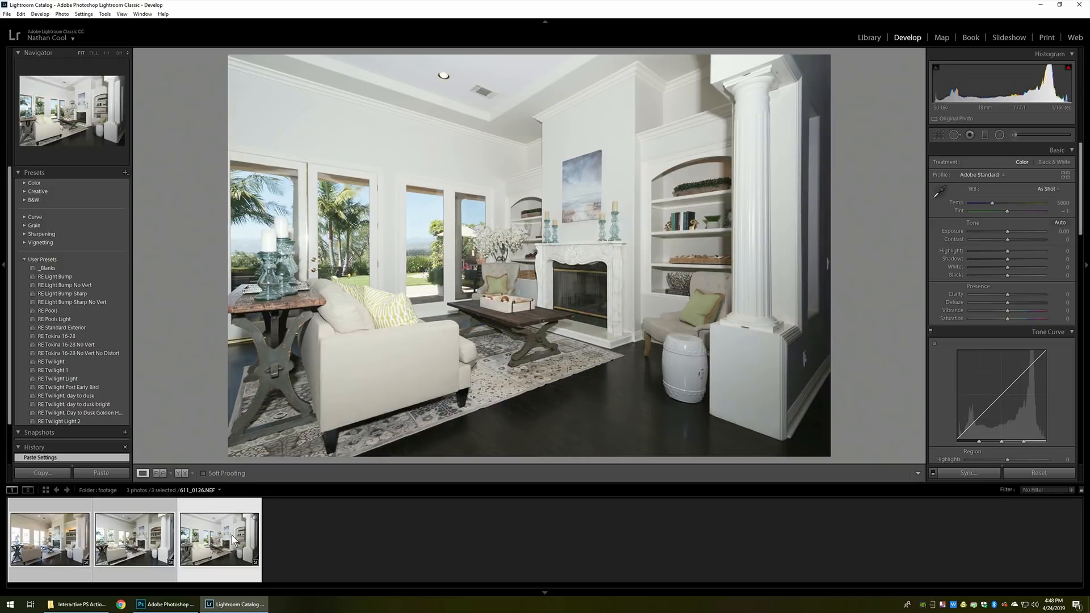
{"action": "mouse_move", "coordinate": [233, 541]}
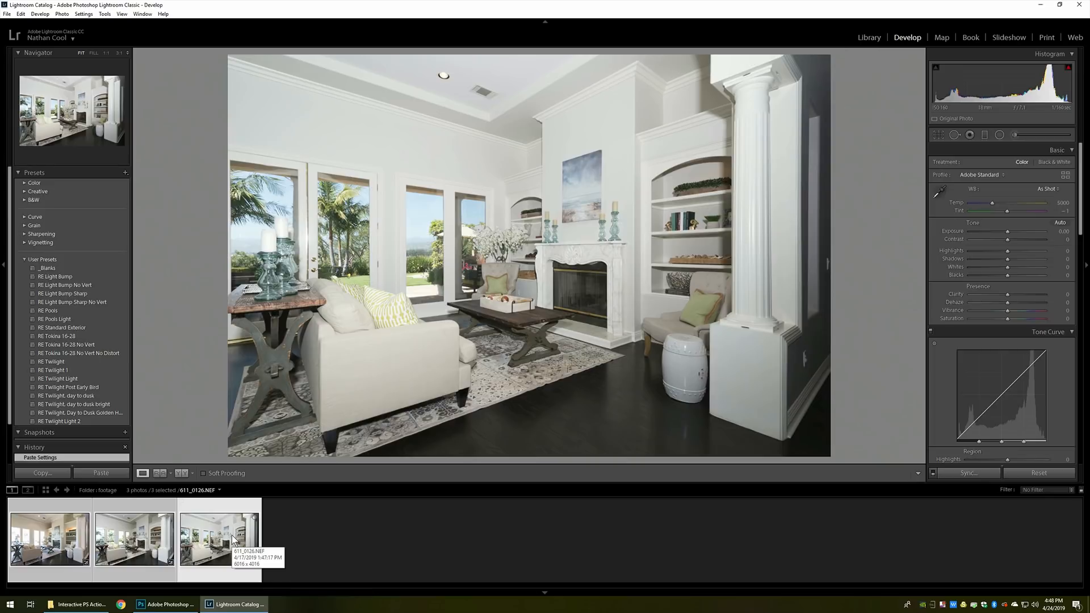
{"action": "left_click", "coordinate": [49, 537]}
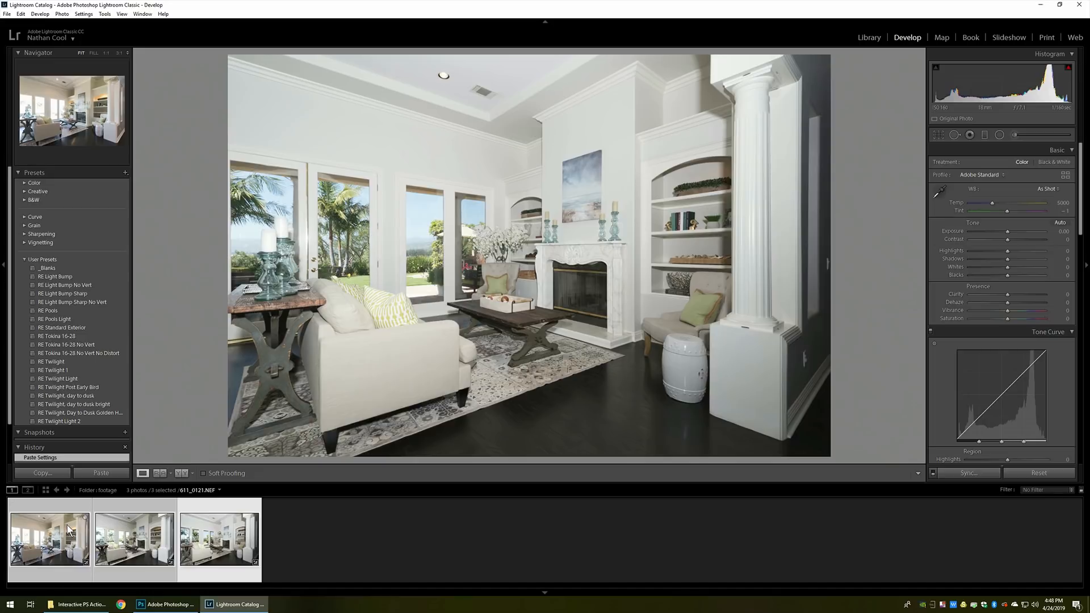
{"action": "mouse_move", "coordinate": [69, 530]}
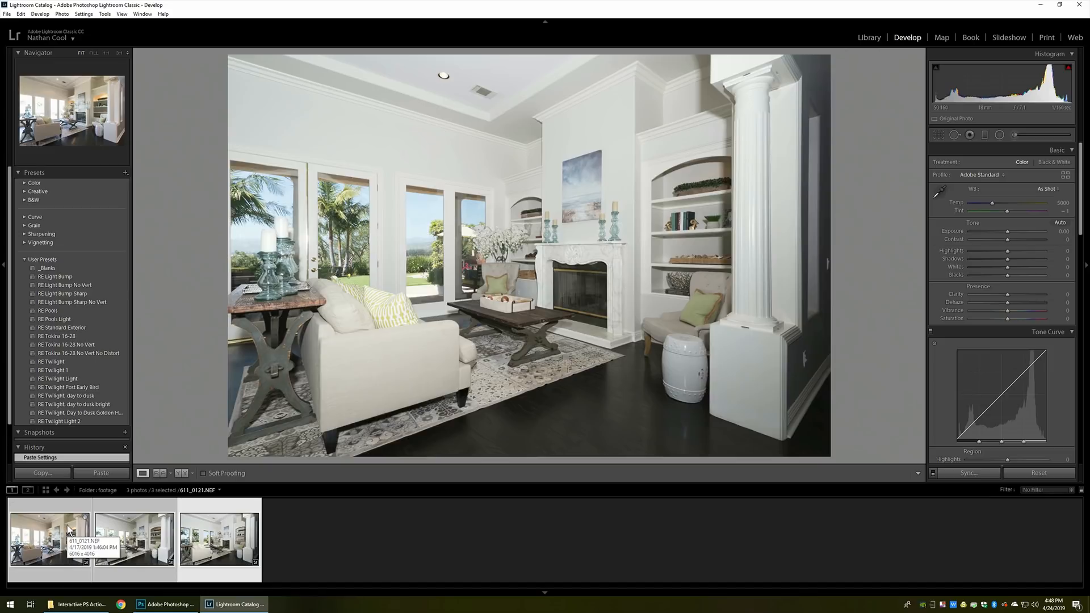
{"action": "left_click", "coordinate": [134, 538]}
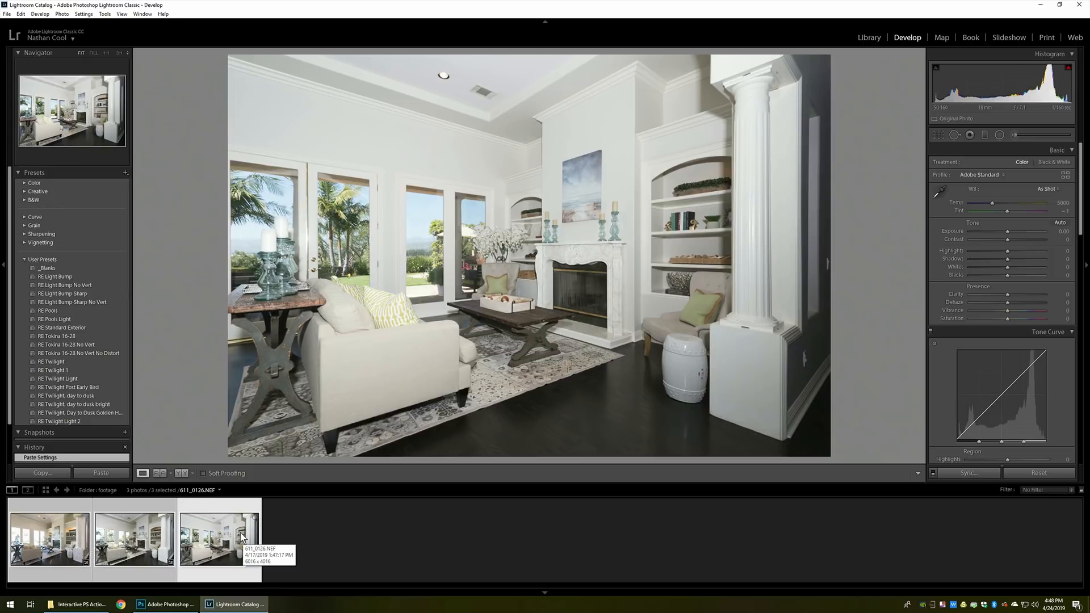
{"action": "mouse_move", "coordinate": [245, 491]}
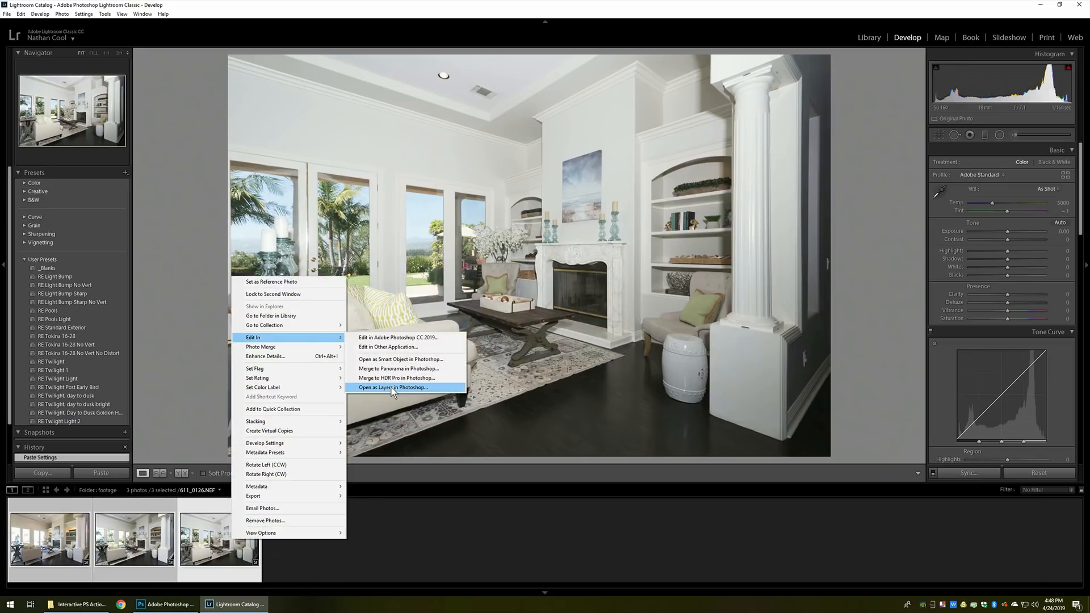
Send the three selected exposures to Photoshop via Edit In > Open as Layers in Photoshop
{"action": "left_click", "coordinate": [391, 387]}
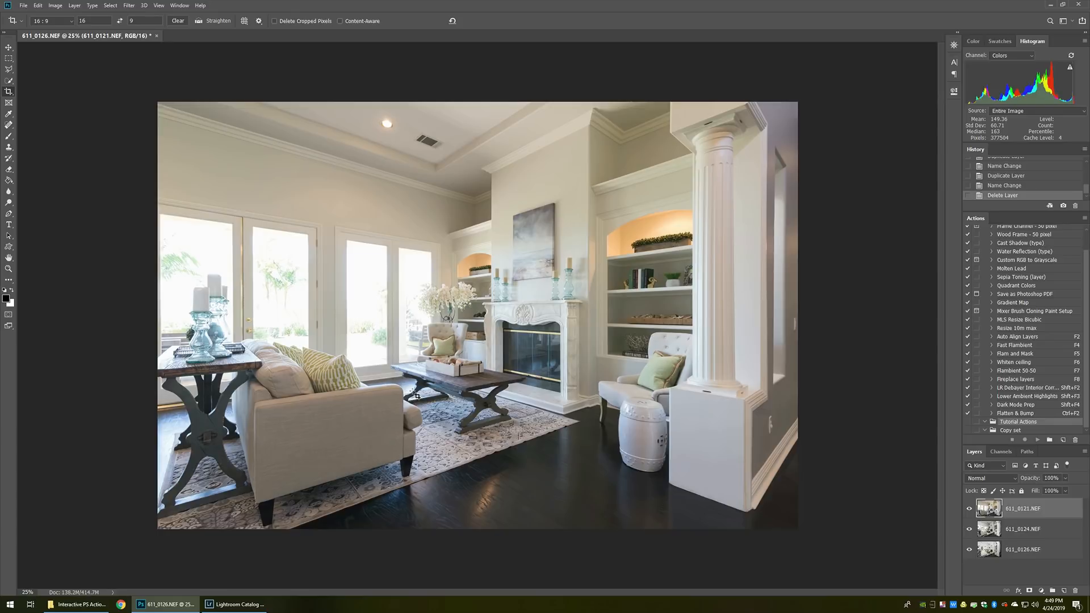
{"action": "mouse_move", "coordinate": [579, 419]}
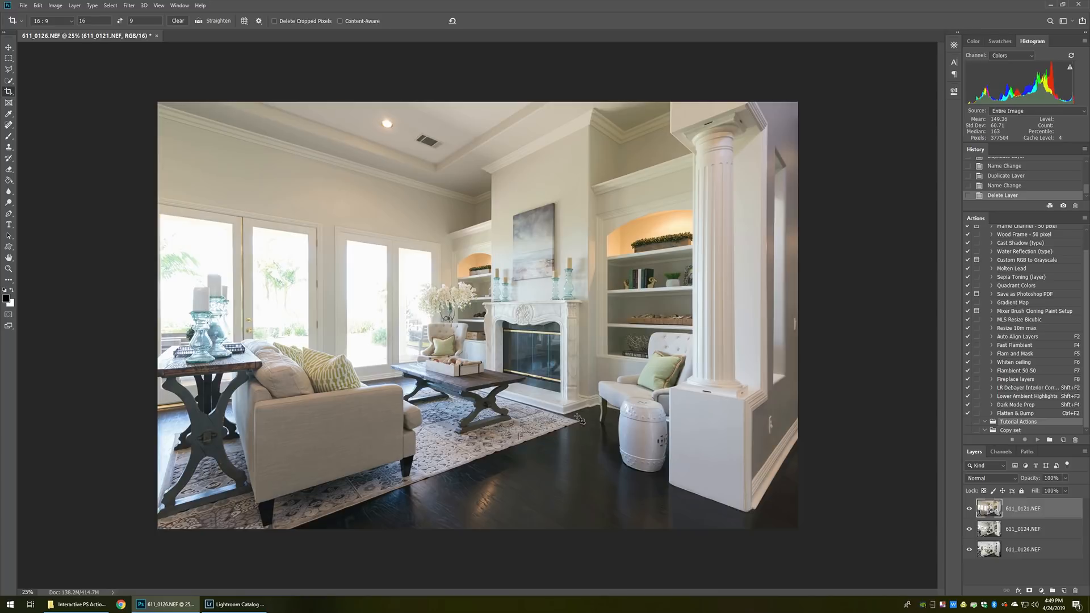
{"action": "mouse_move", "coordinate": [1031, 427]}
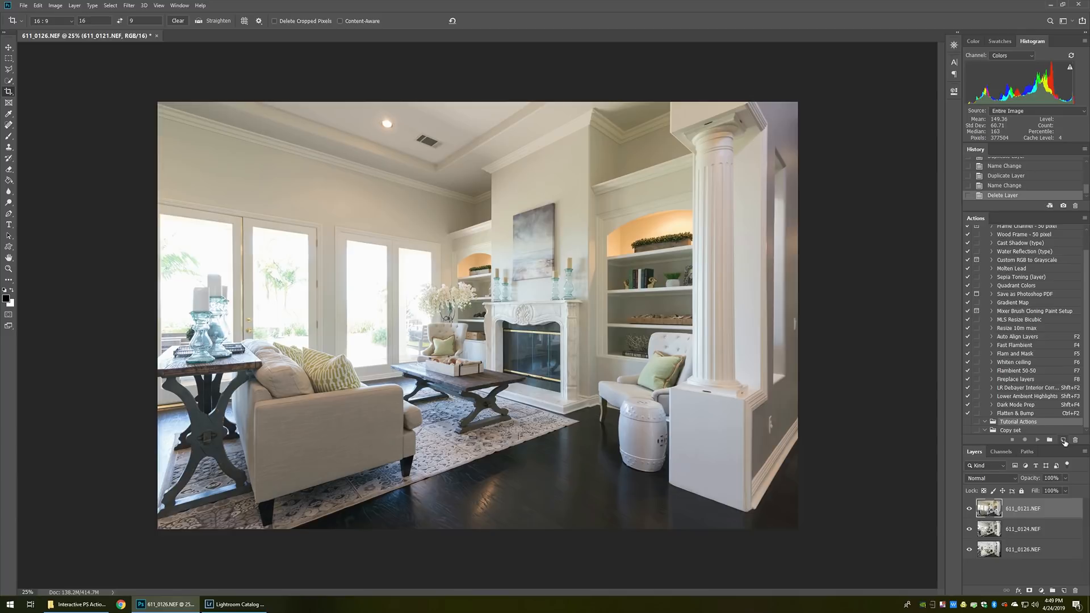
{"action": "mouse_move", "coordinate": [1064, 439]}
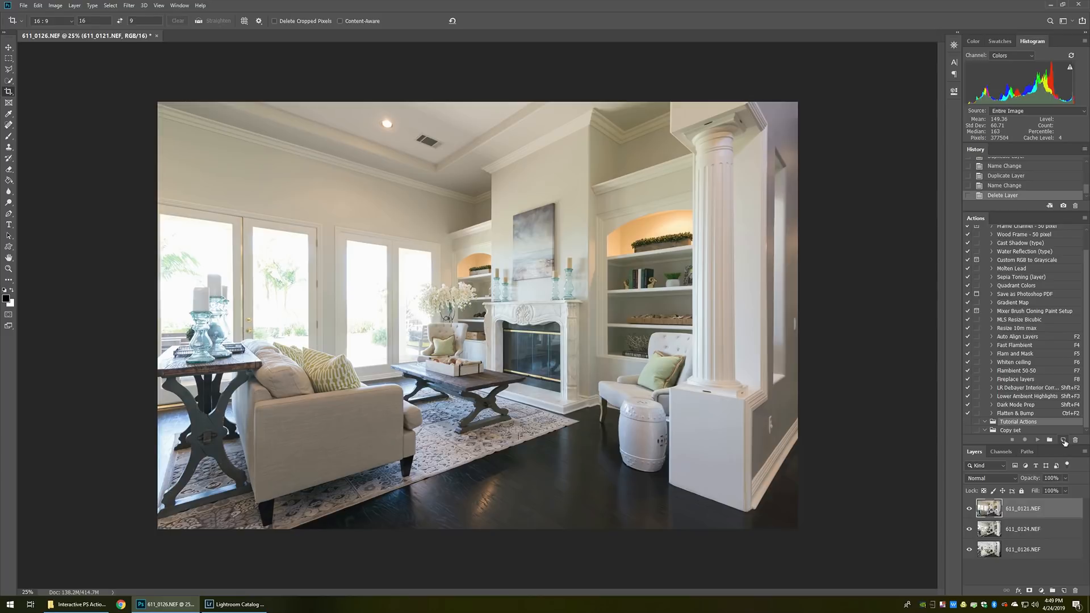
Create a new action named 'Interactive' in Tutorial Actions and start recording it
{"action": "left_click", "coordinate": [1063, 439]}
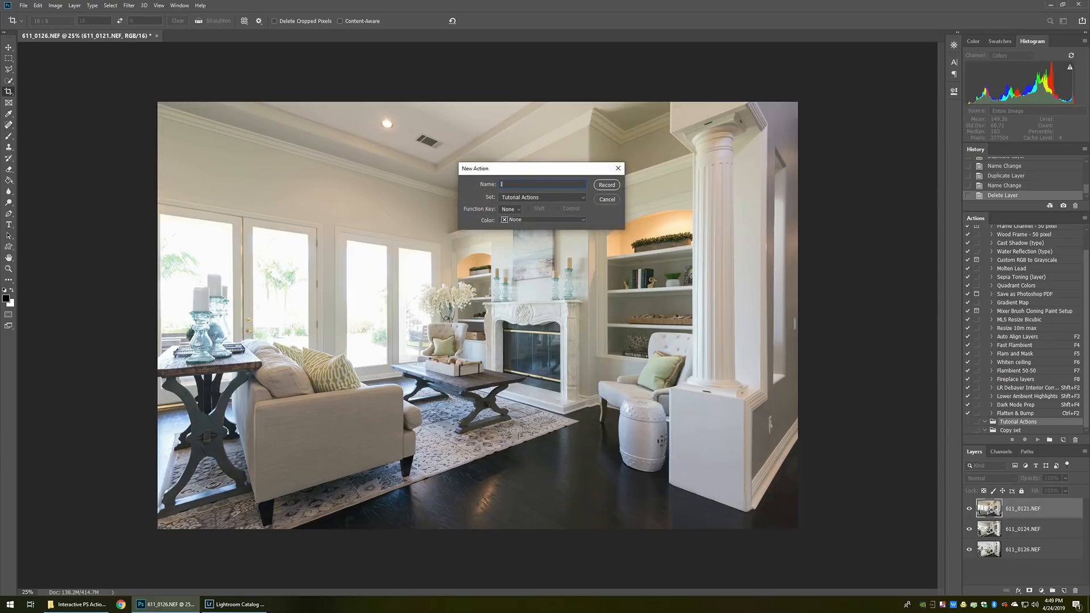
{"action": "type", "text": "Interactive"}
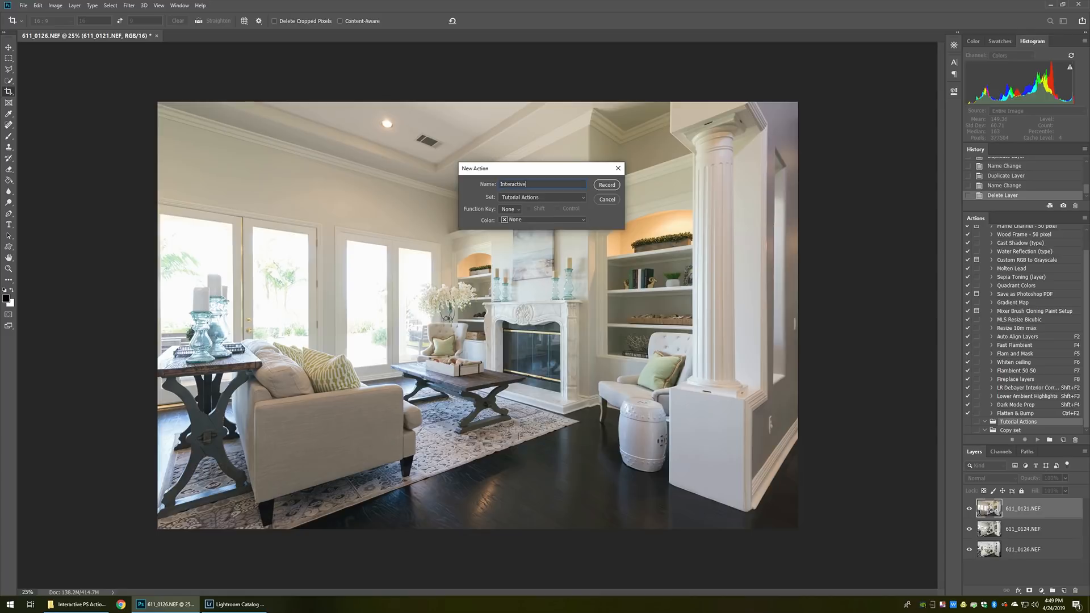
{"action": "mouse_move", "coordinate": [807, 356]}
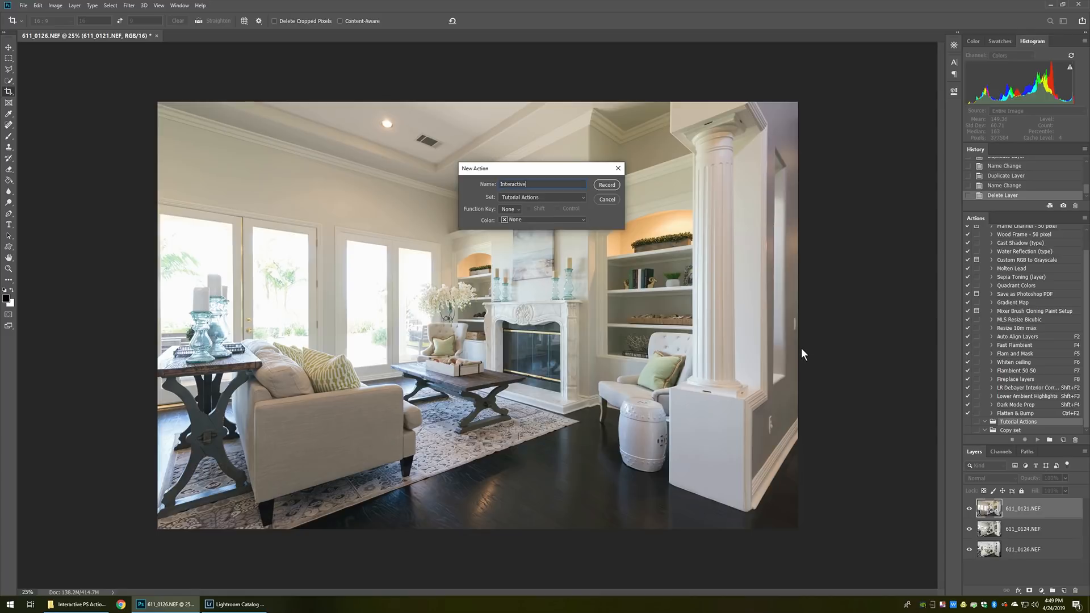
{"action": "mouse_move", "coordinate": [788, 345]}
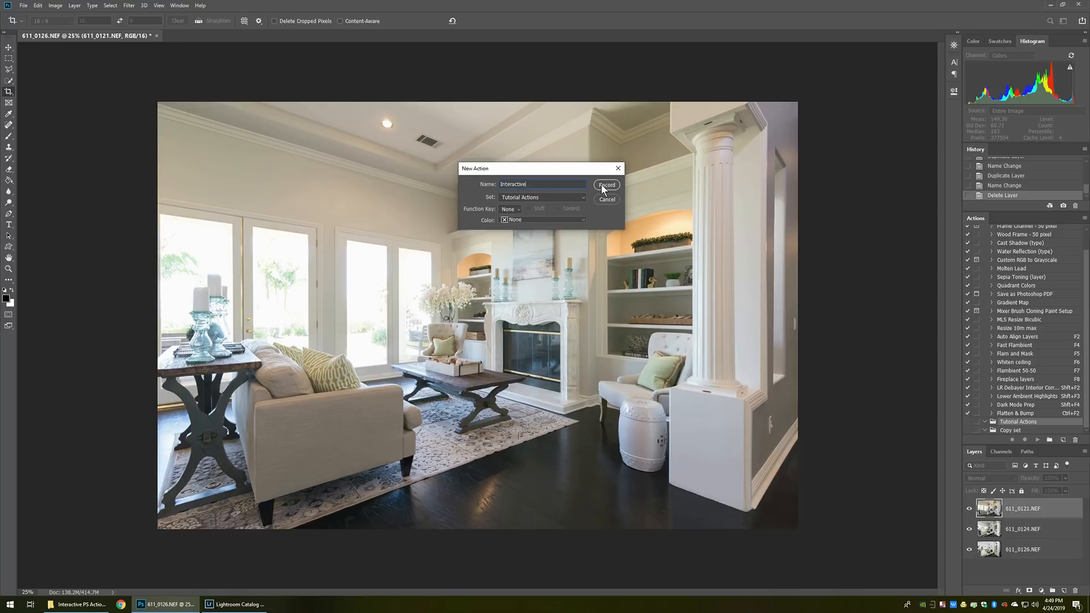
{"action": "left_click", "coordinate": [606, 185]}
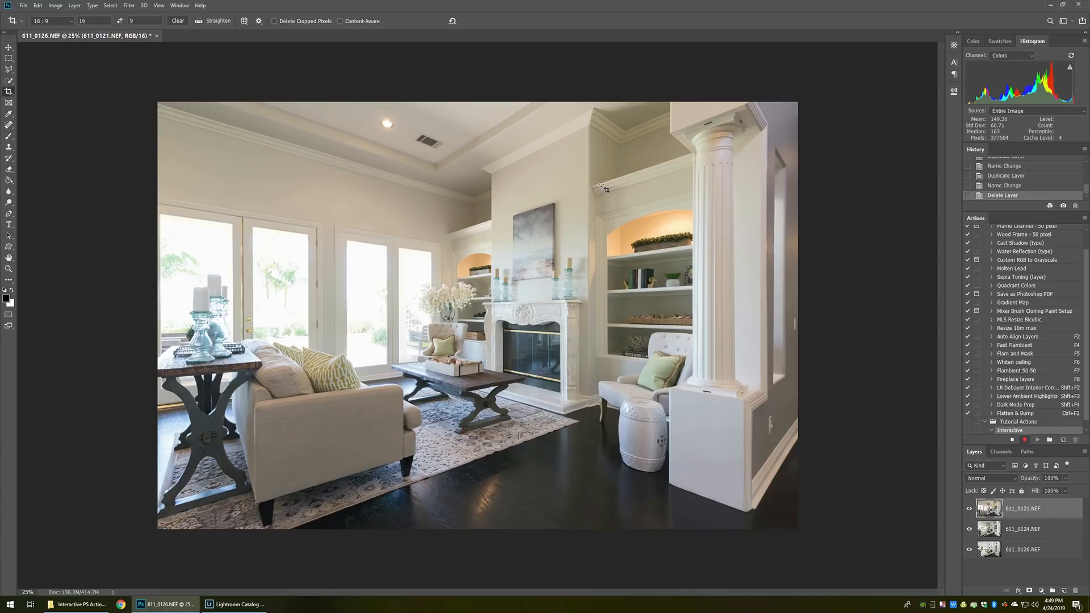
{"action": "mouse_move", "coordinate": [896, 286]}
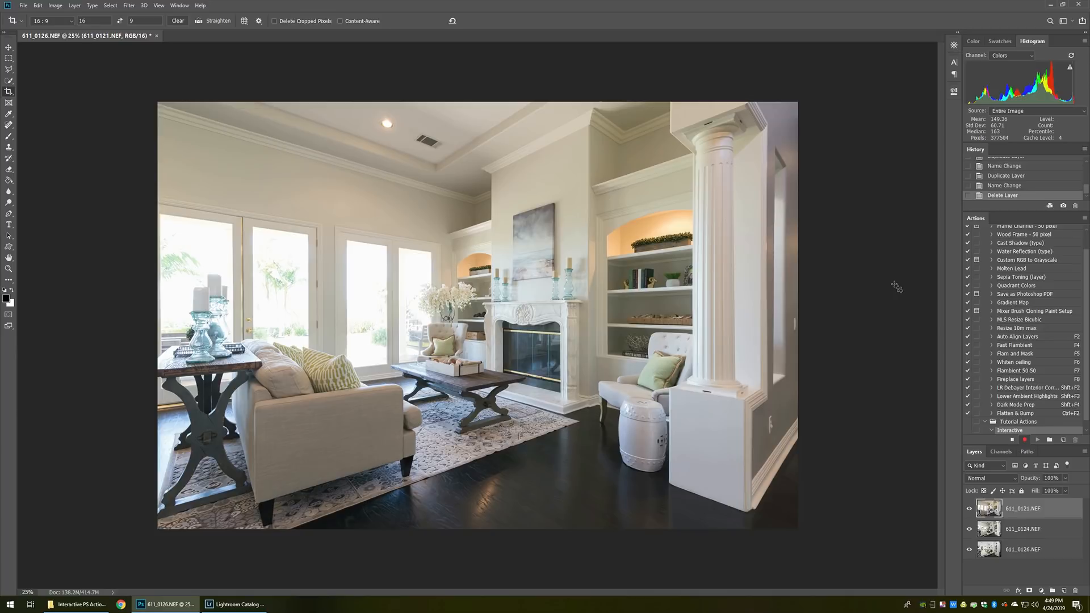
{"action": "mouse_move", "coordinate": [1003, 396]}
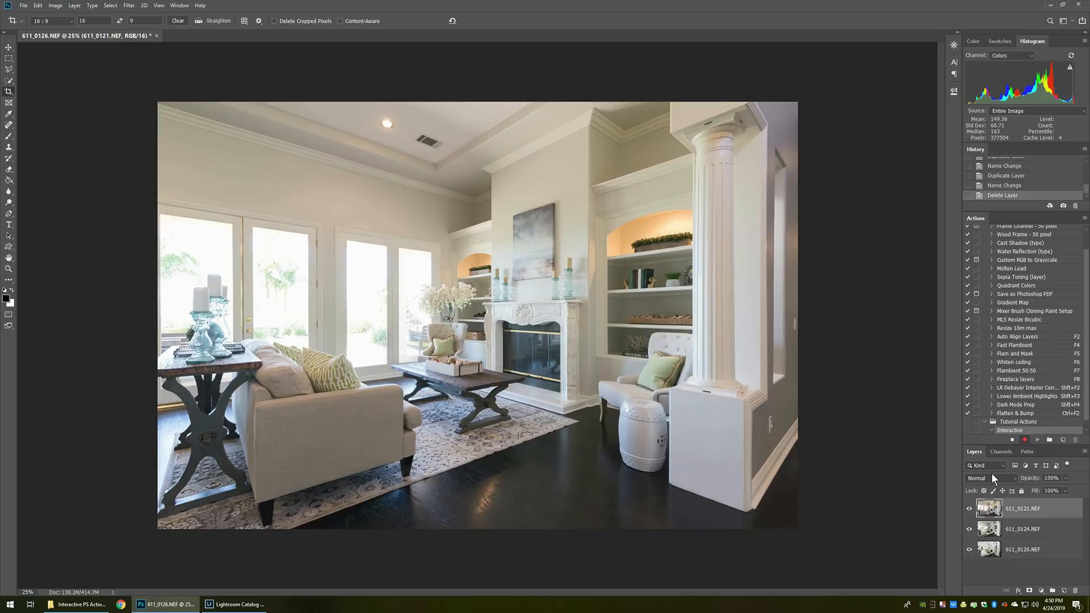
{"action": "mouse_move", "coordinate": [912, 467]}
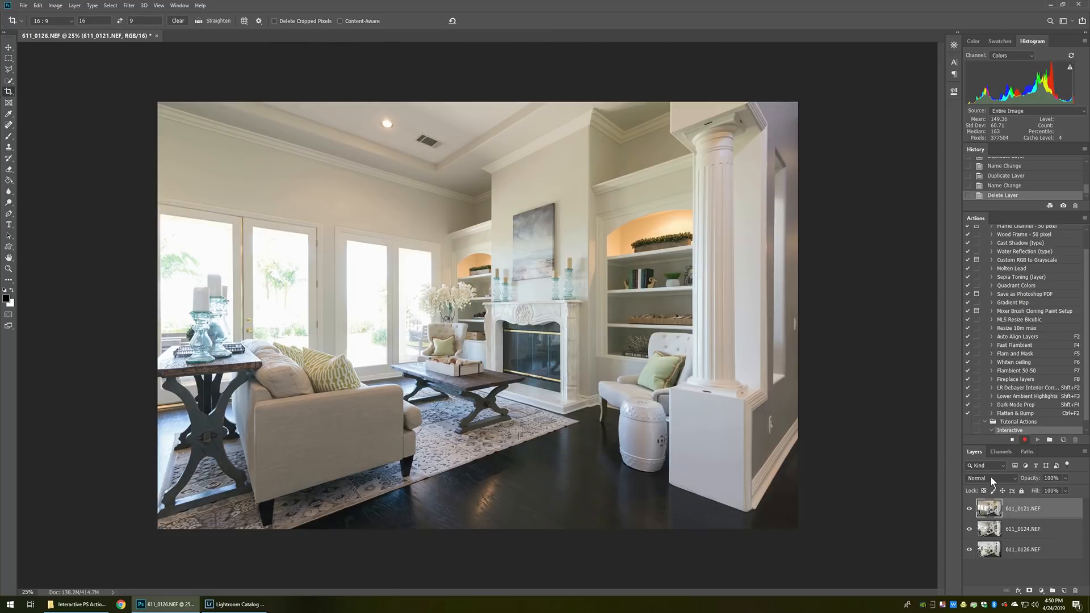
Set the top exposure layer's blend mode to Luminosity
{"action": "left_click", "coordinate": [986, 478]}
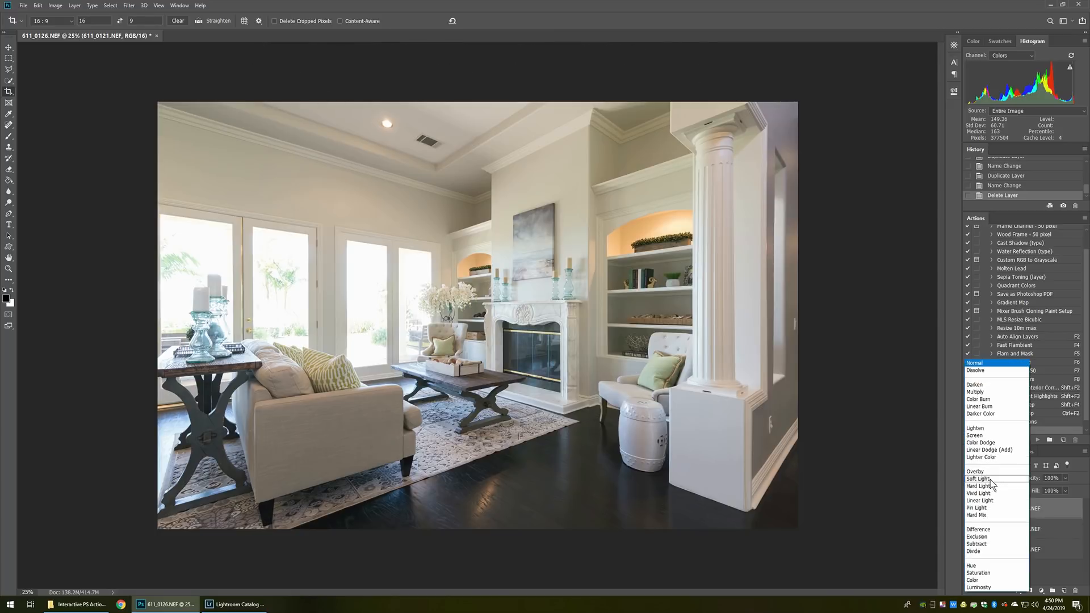
{"action": "left_click", "coordinate": [978, 587]}
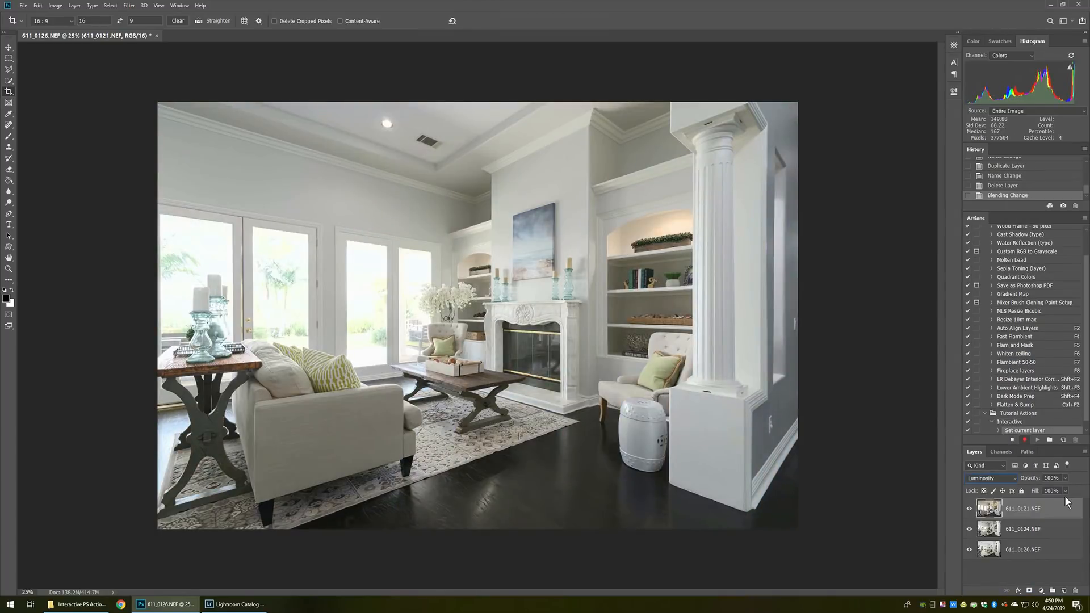
{"action": "mouse_move", "coordinate": [1065, 482]}
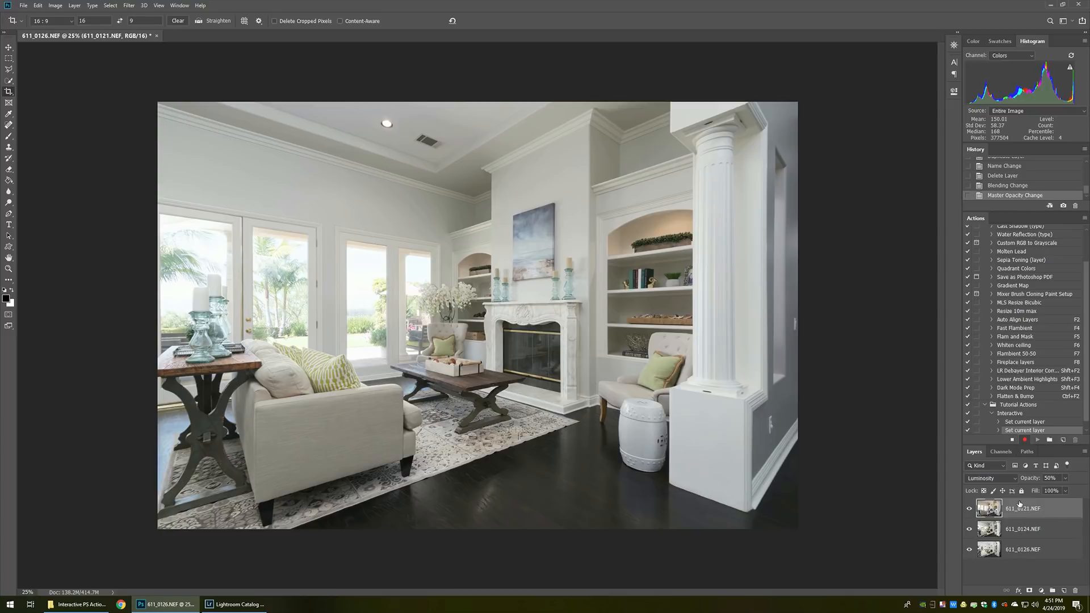
{"action": "mouse_move", "coordinate": [1022, 509]}
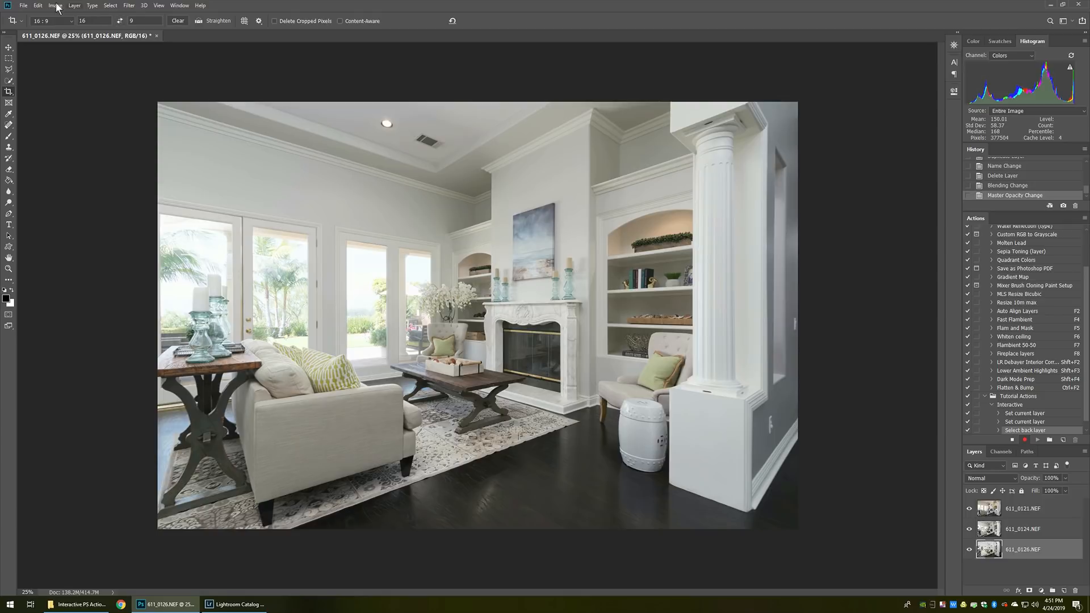
Bring the 611_0126.NEF layer to the front of the stack and set it to Darken
{"action": "left_click", "coordinate": [74, 5]}
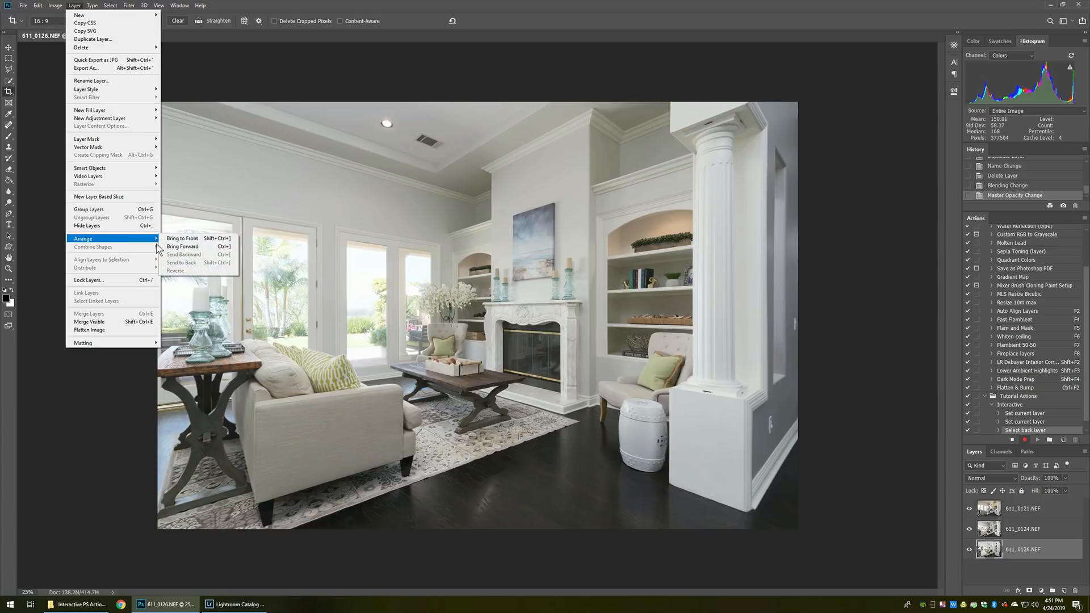
{"action": "left_click", "coordinate": [181, 237]}
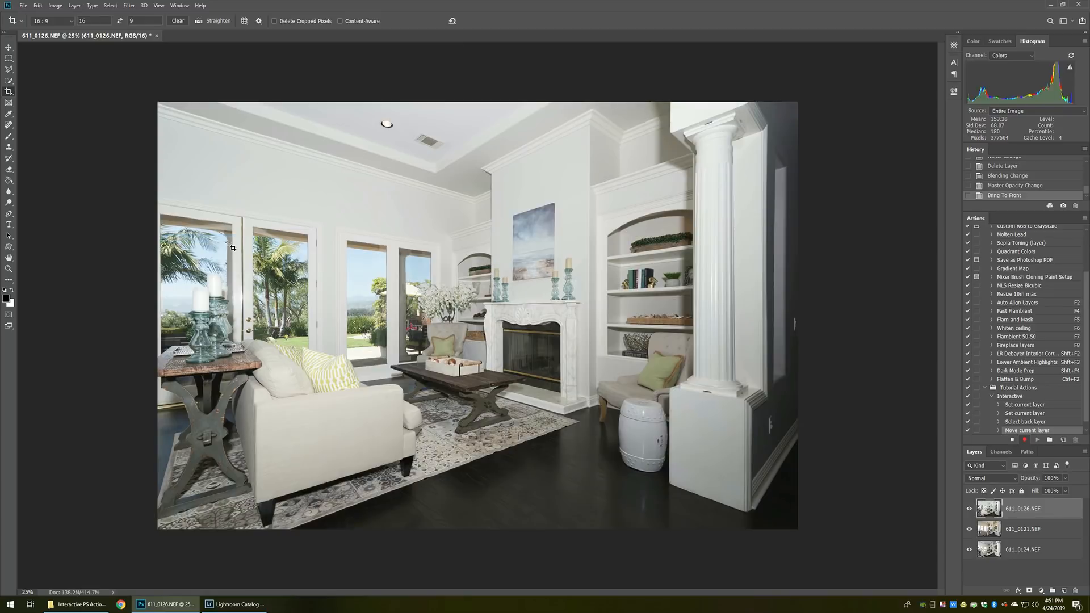
{"action": "mouse_move", "coordinate": [996, 485]}
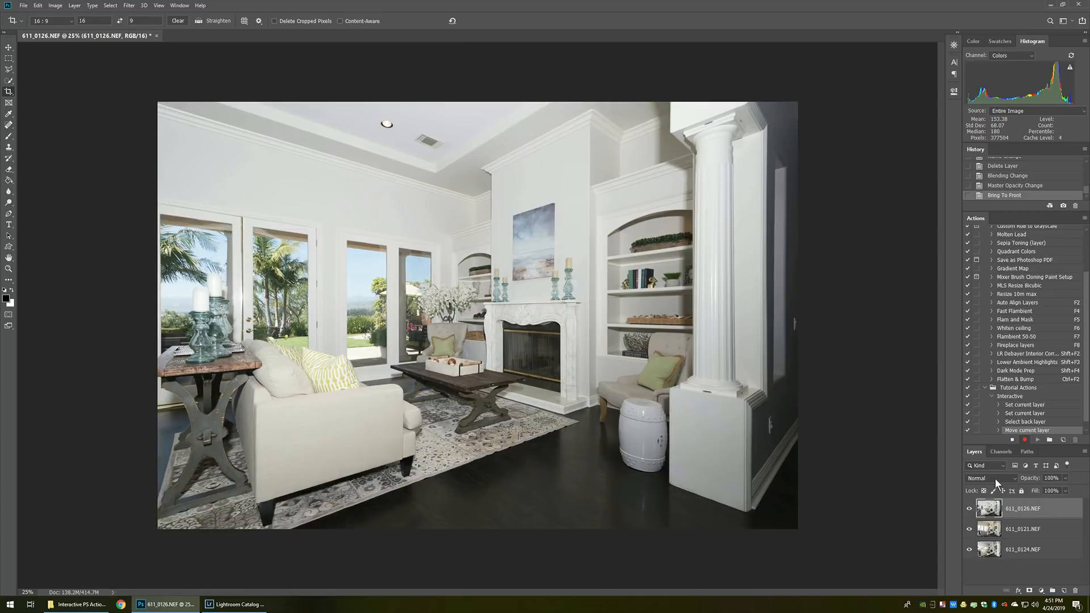
{"action": "left_click", "coordinate": [990, 478]}
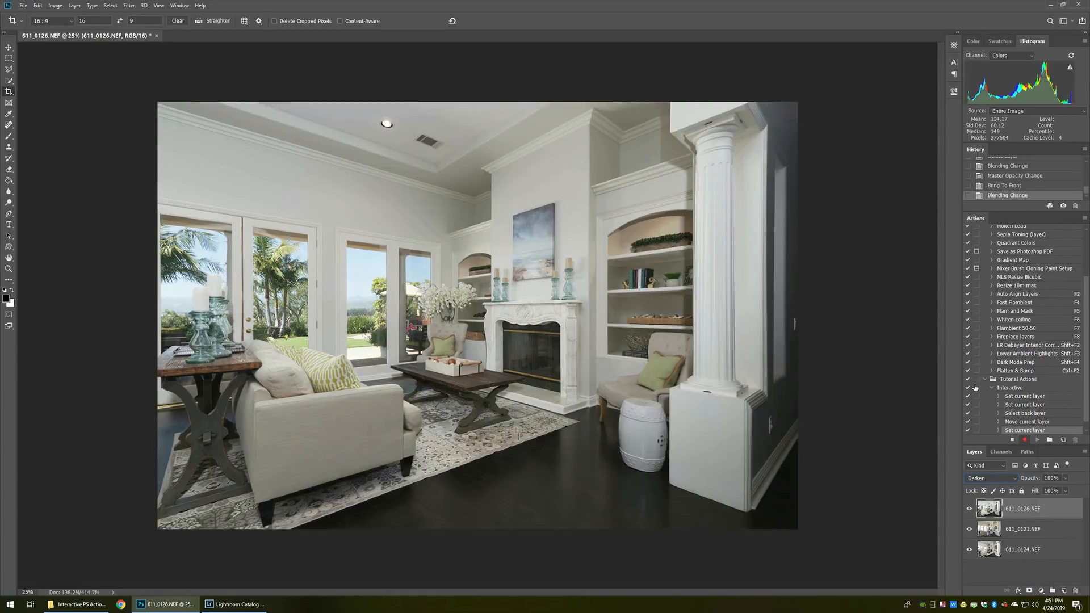
Add a Hide All black layer mask to the Darken top layer
{"action": "left_click", "coordinate": [73, 5]}
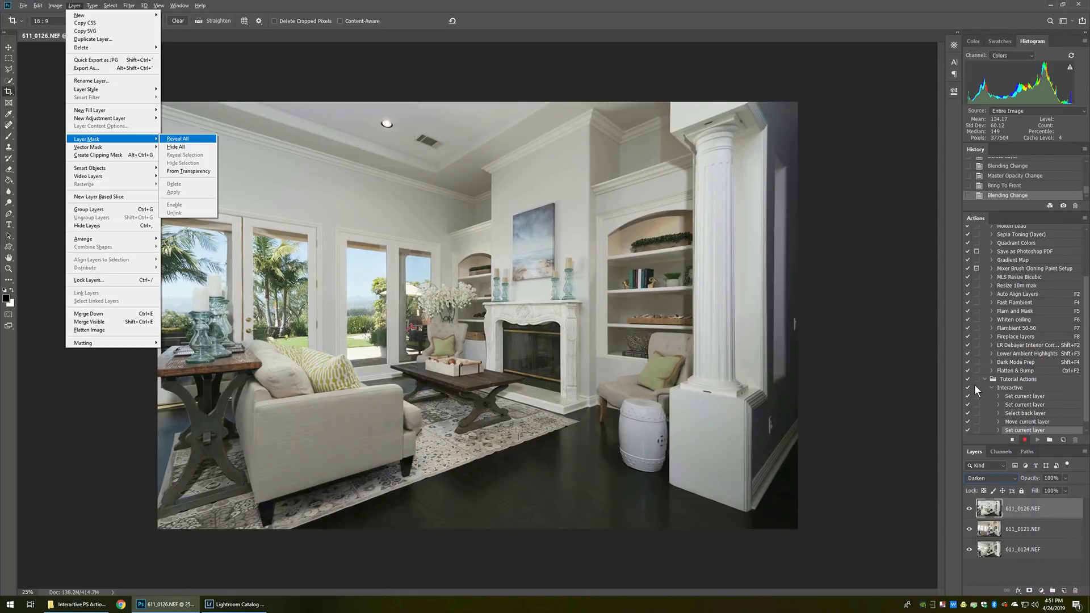
{"action": "left_click", "coordinate": [178, 139]}
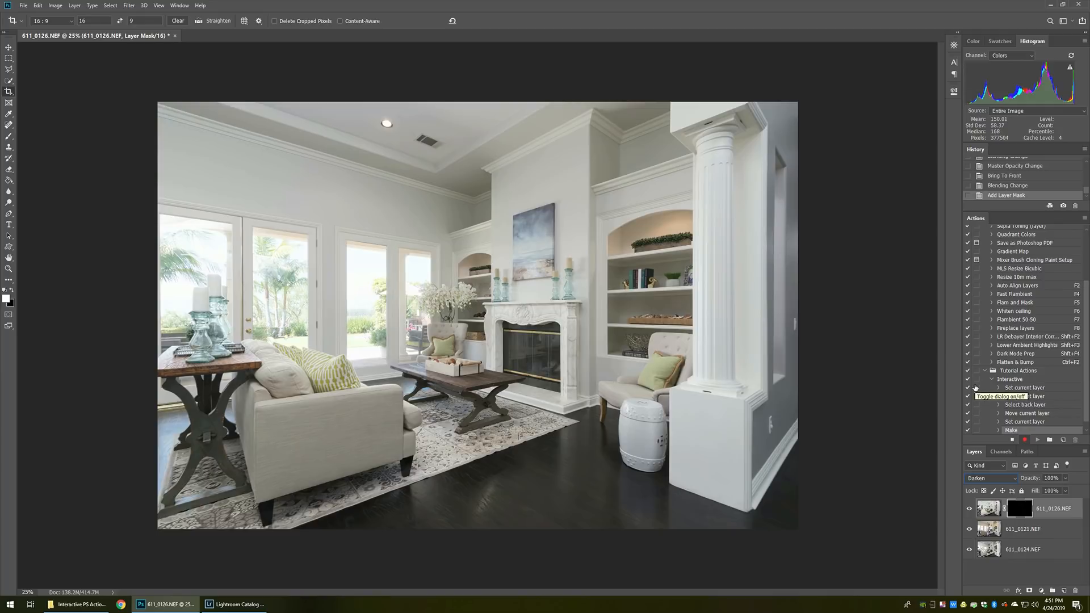
{"action": "left_click", "coordinate": [977, 396]}
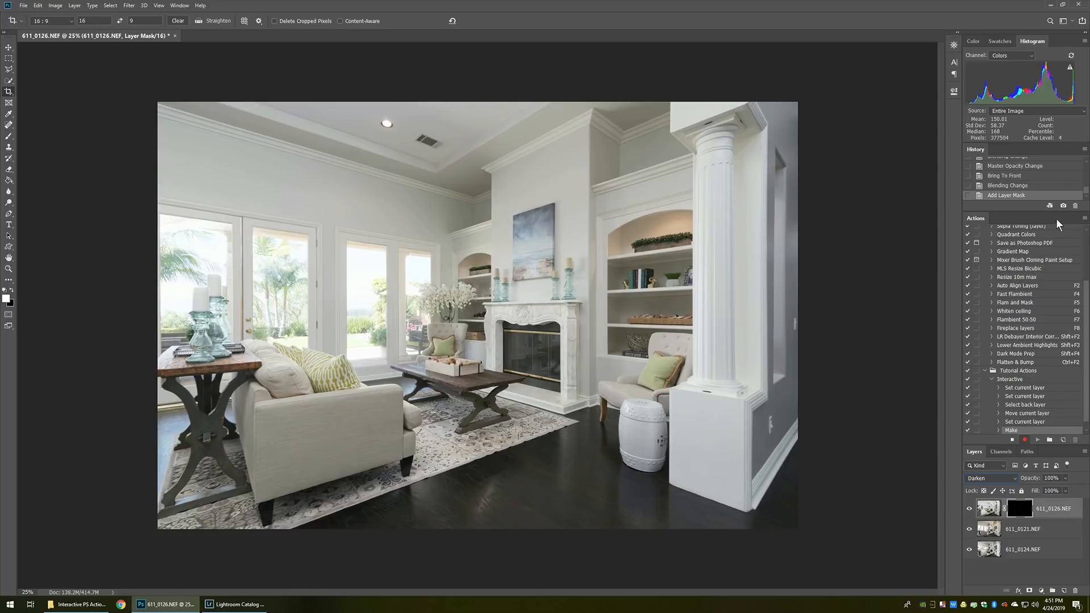
{"action": "mouse_move", "coordinate": [1085, 222]}
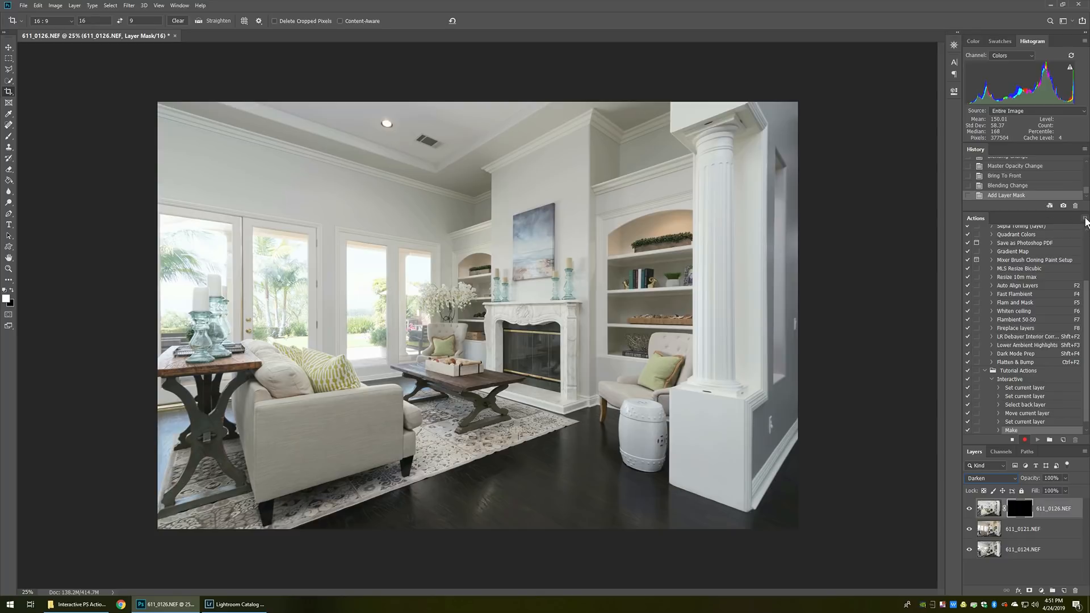
Choose Insert Stop from the Actions panel menu to bring up the Record Stop dialog
{"action": "left_click", "coordinate": [1082, 221]}
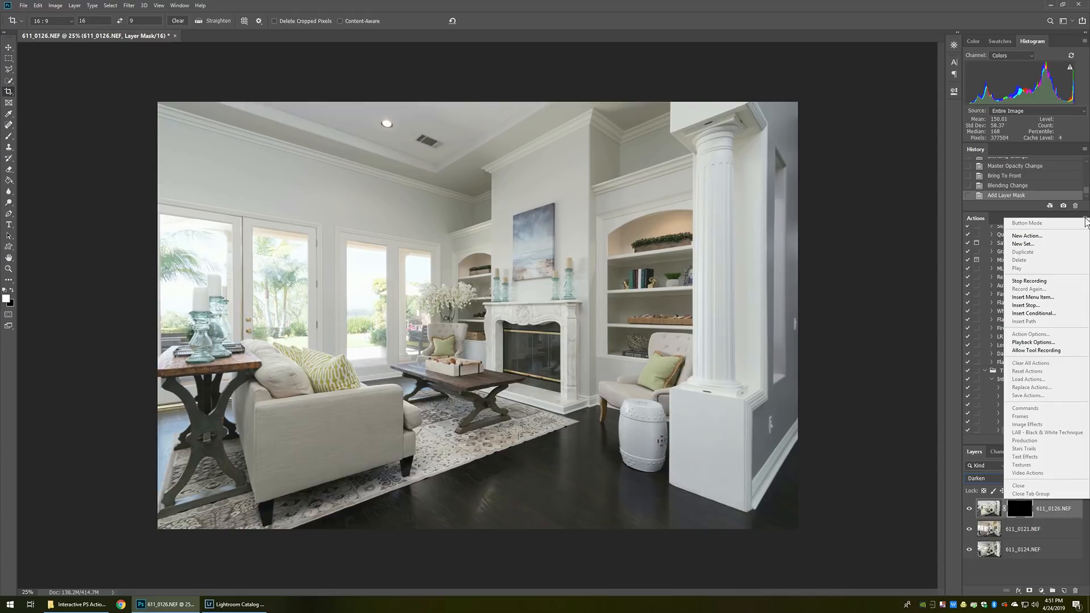
{"action": "mouse_move", "coordinate": [1036, 305]}
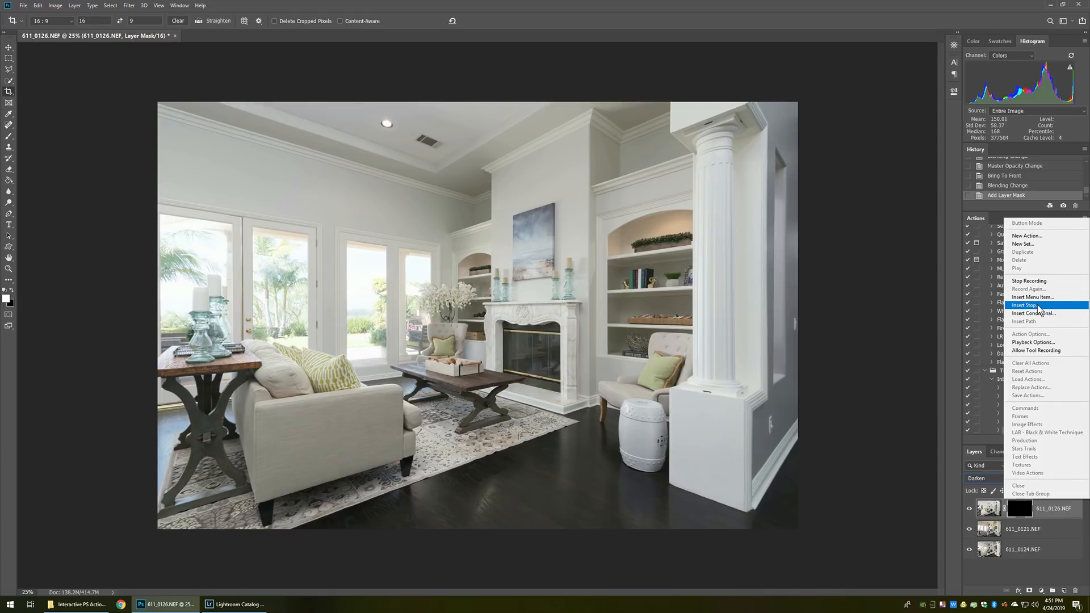
{"action": "left_click", "coordinate": [1025, 306]}
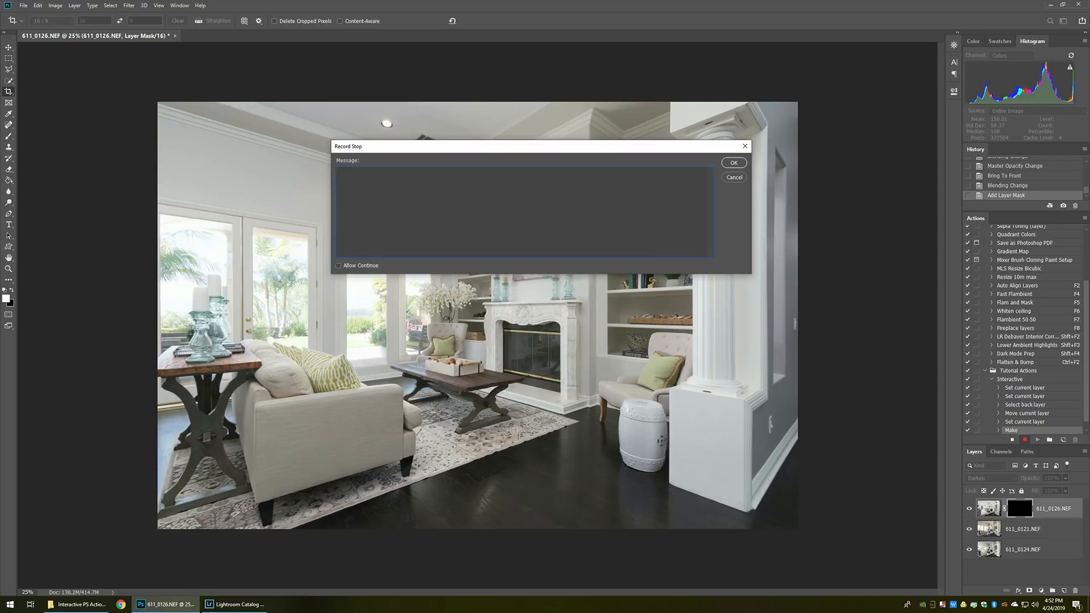
Record a stop with the message 'Do the window pull define stuff now.' and Allow Continue ticked
{"action": "type", "text": "Do the window pl"}
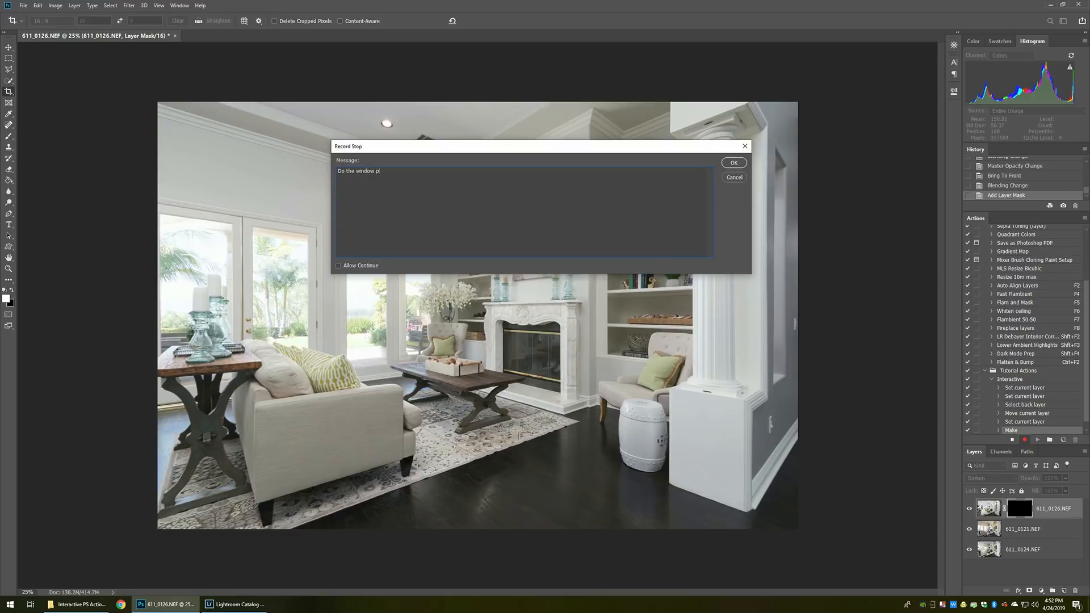
{"action": "type", "text": "ull define s"}
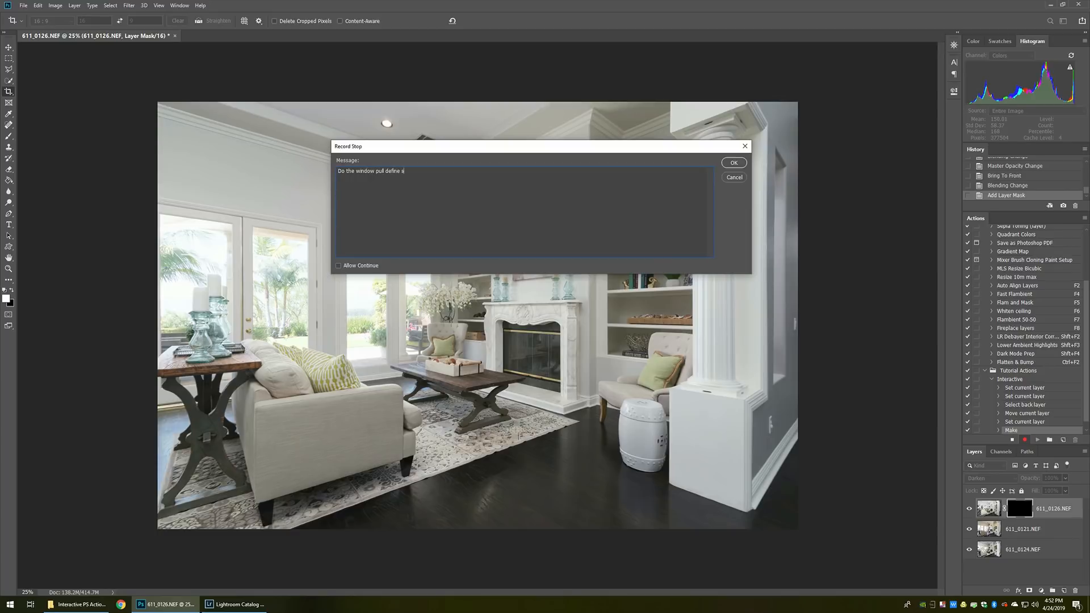
{"action": "type", "text": "tuff now."}
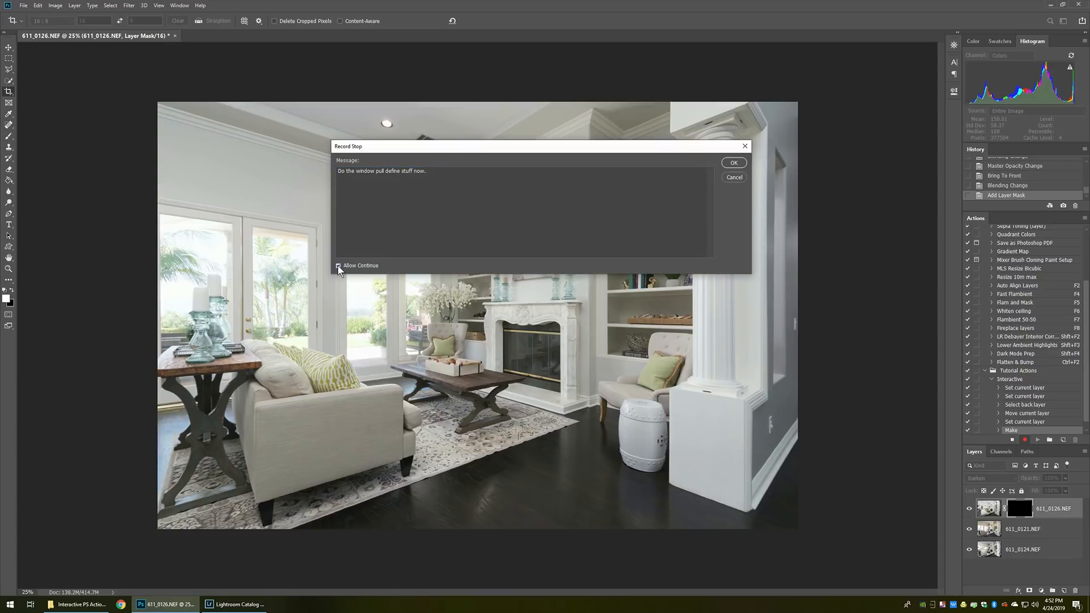
{"action": "left_click", "coordinate": [339, 266]}
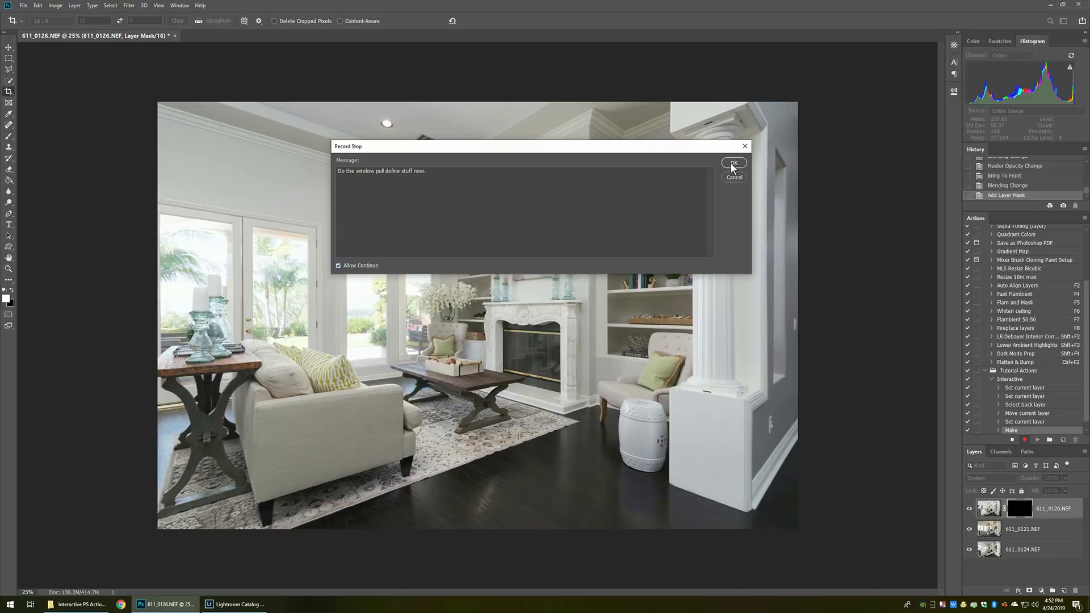
{"action": "left_click", "coordinate": [734, 163]}
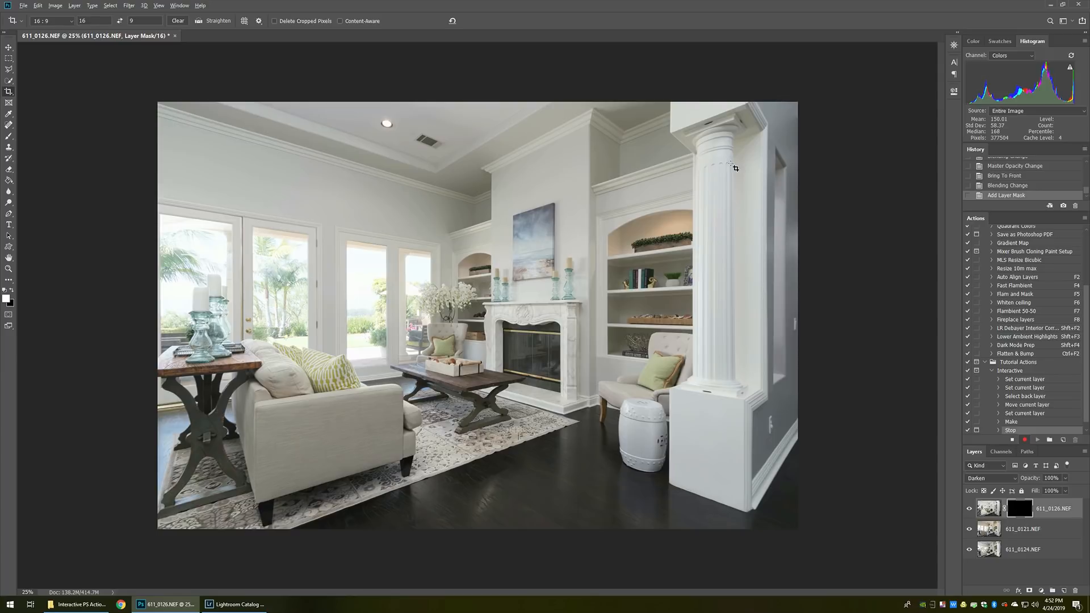
Flatten the three exposure layers into a single Background via Layer > Flatten Image
{"action": "left_click", "coordinate": [73, 4]}
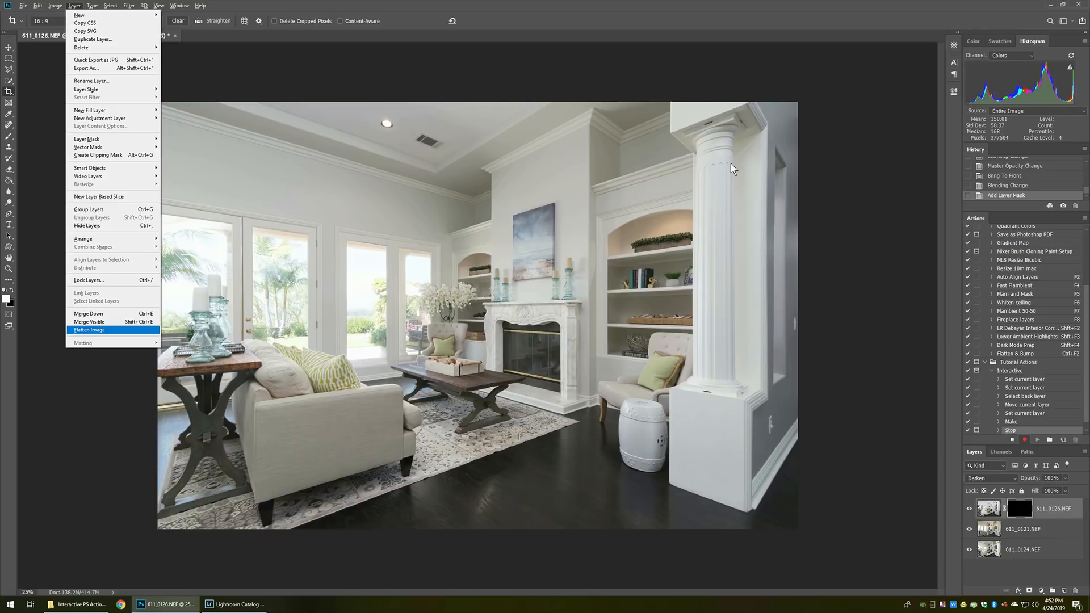
{"action": "left_click", "coordinate": [89, 329]}
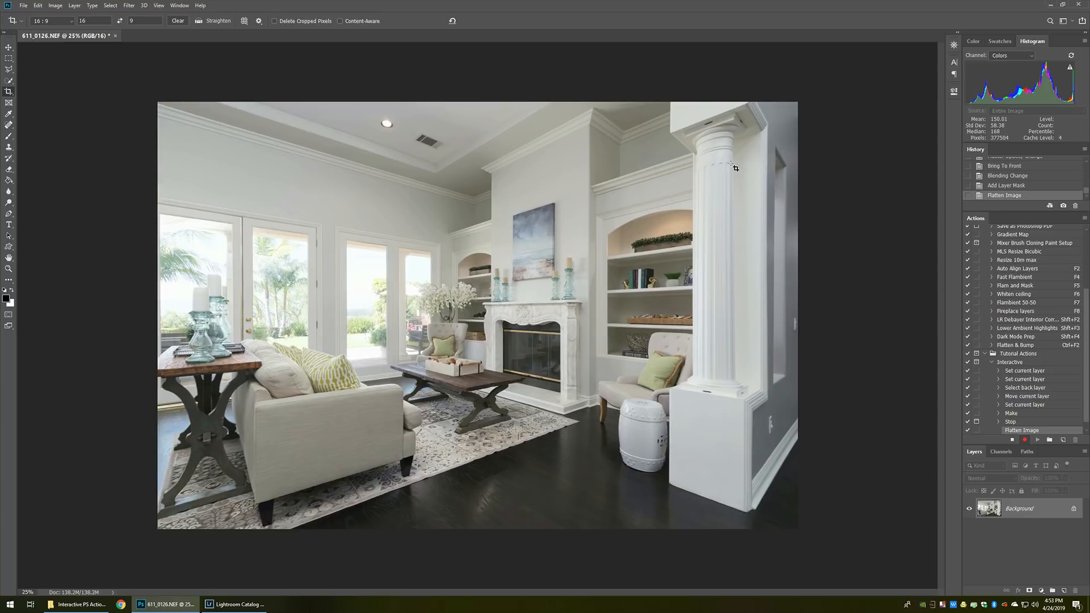
{"action": "mouse_move", "coordinate": [127, 9]}
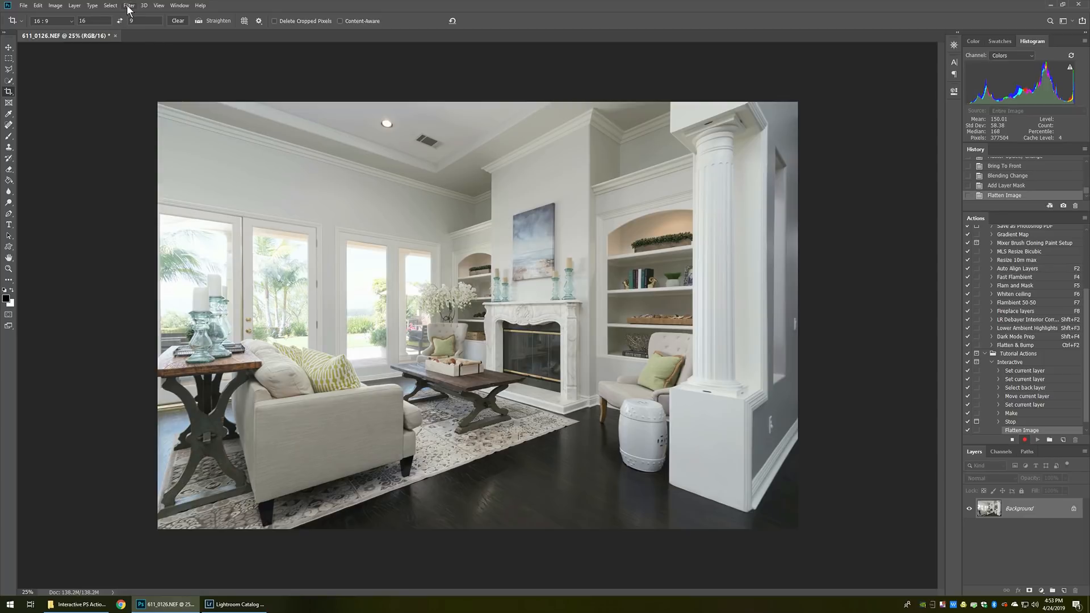
Apply the Camera Raw Filter with the RE Light Bump No Vert preset as a recorded step
{"action": "left_click", "coordinate": [128, 6]}
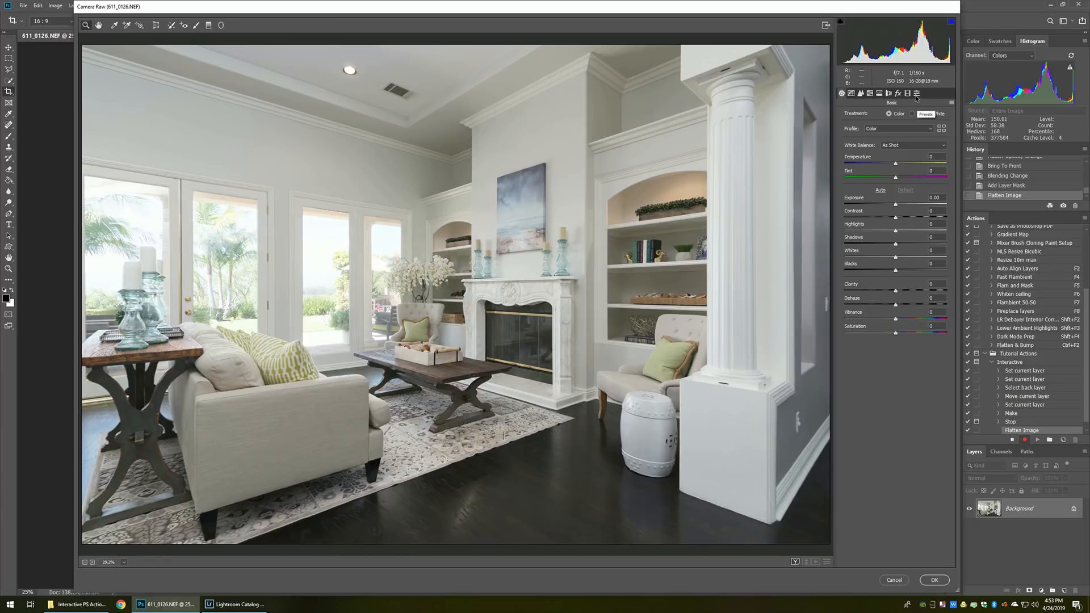
{"action": "left_click", "coordinate": [916, 93]}
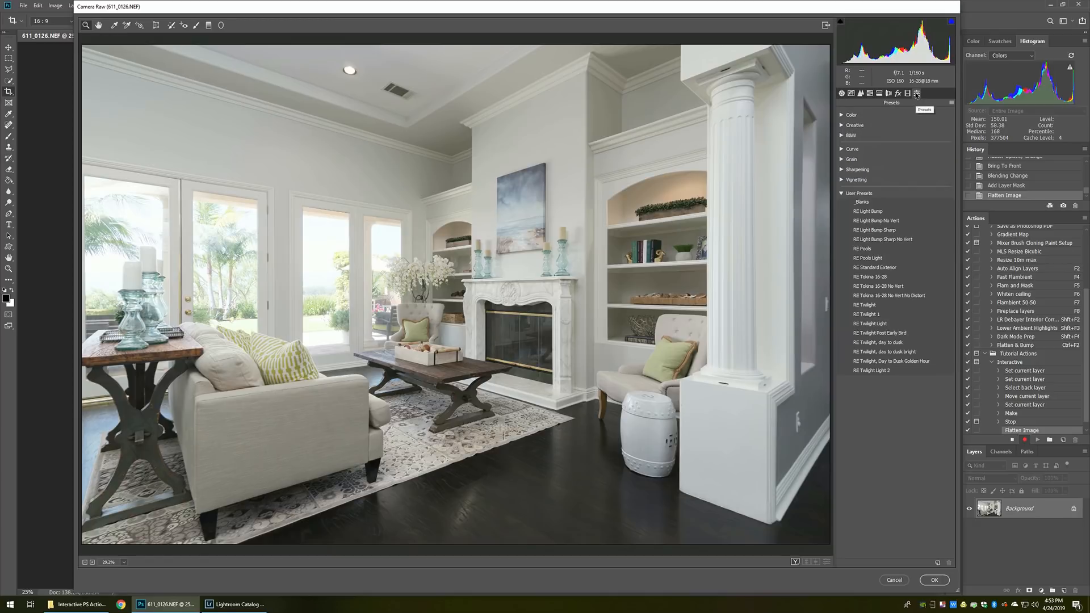
{"action": "left_click", "coordinate": [877, 221]}
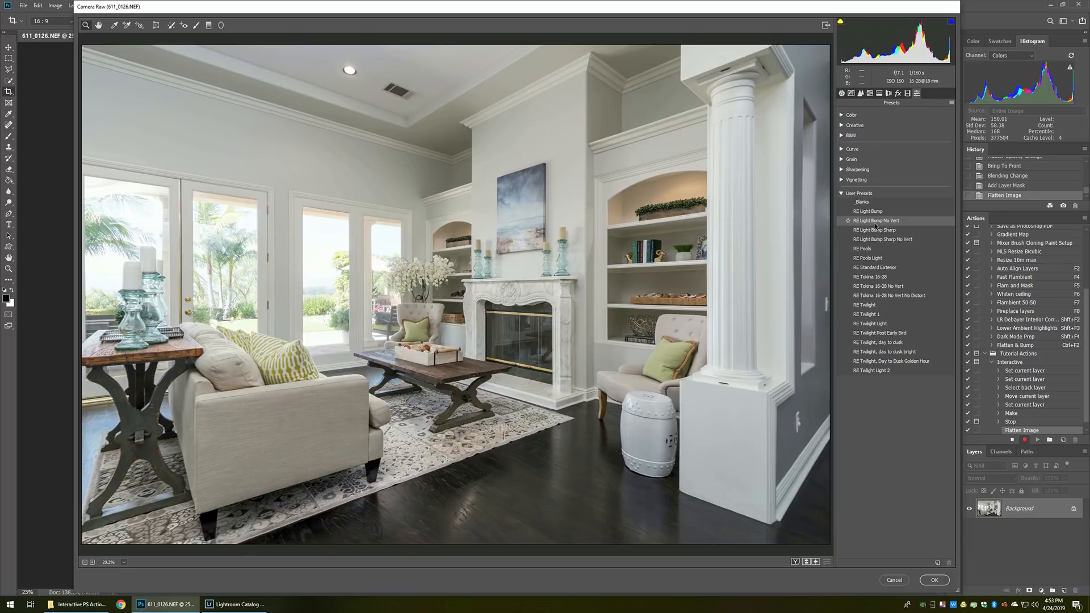
{"action": "left_click", "coordinate": [876, 221]}
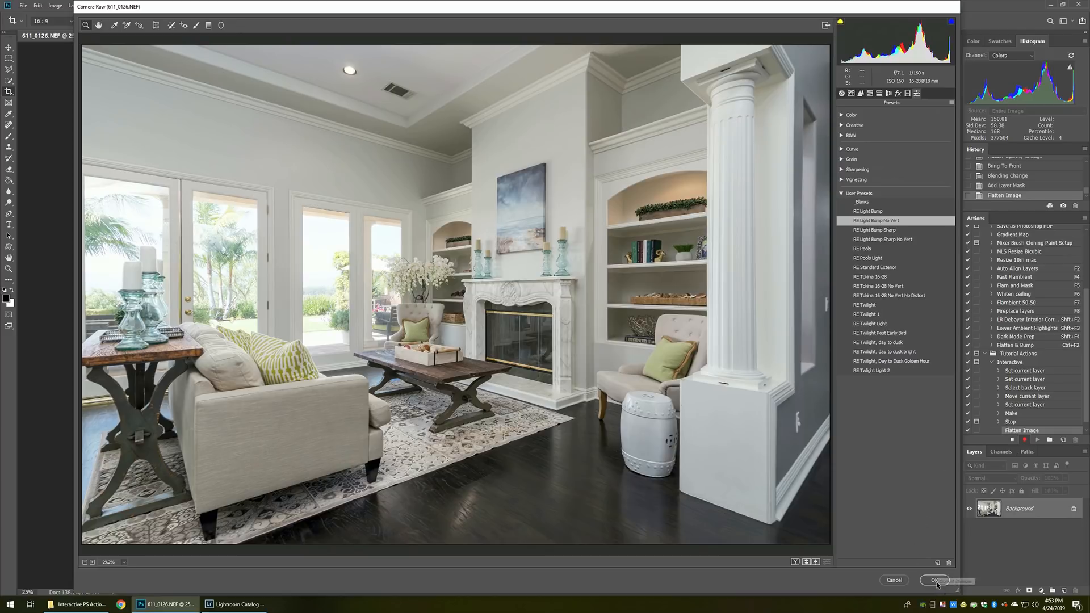
{"action": "mouse_move", "coordinate": [935, 580]}
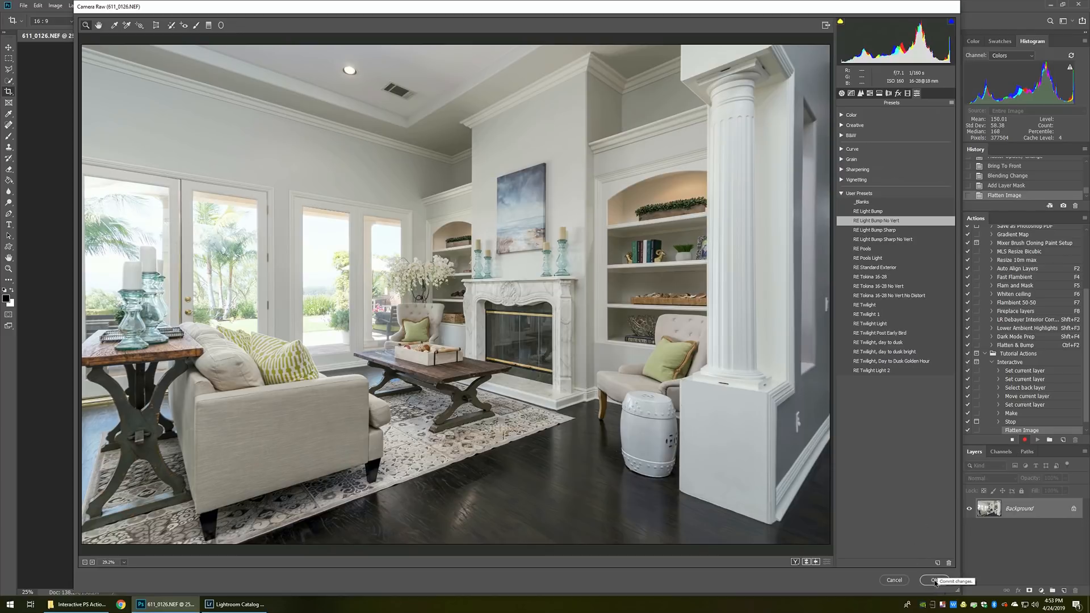
{"action": "left_click", "coordinate": [940, 581]}
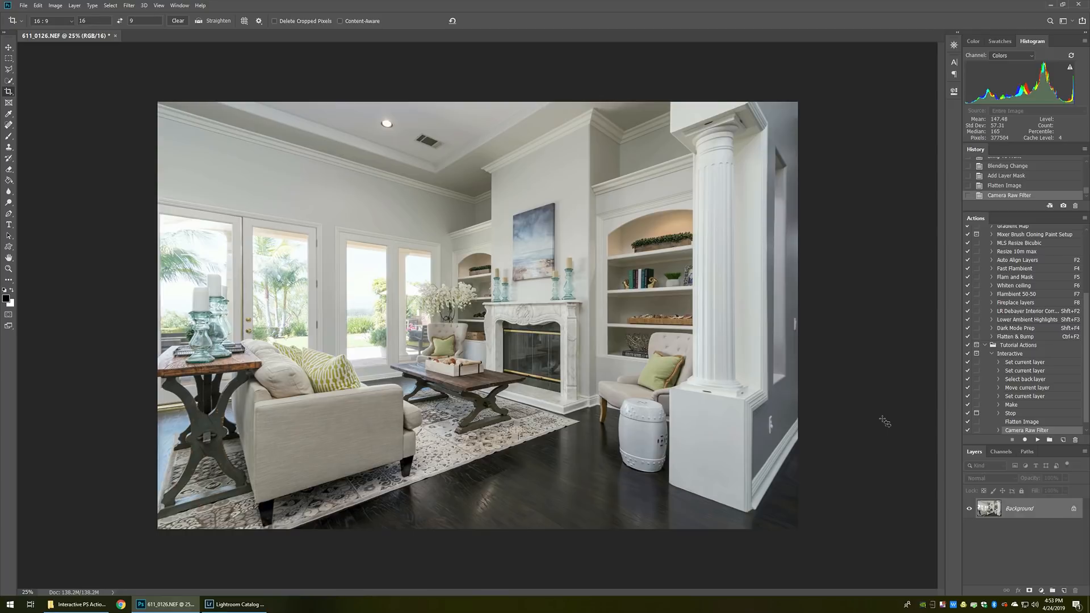
Close the document without saving, returning to Lightroom Classic
{"action": "left_click", "coordinate": [116, 36]}
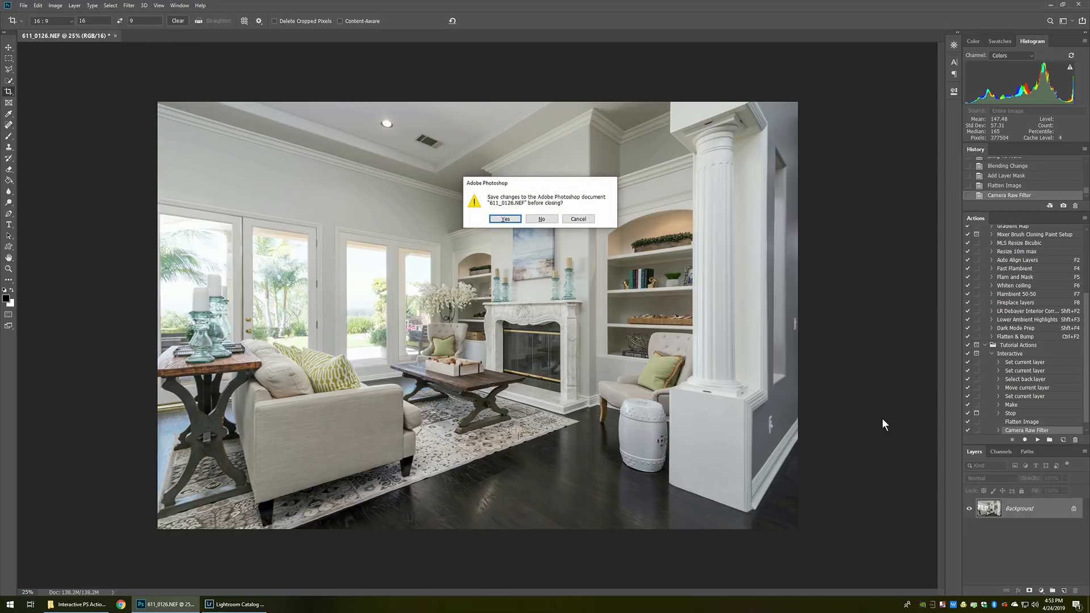
{"action": "left_click", "coordinate": [541, 219]}
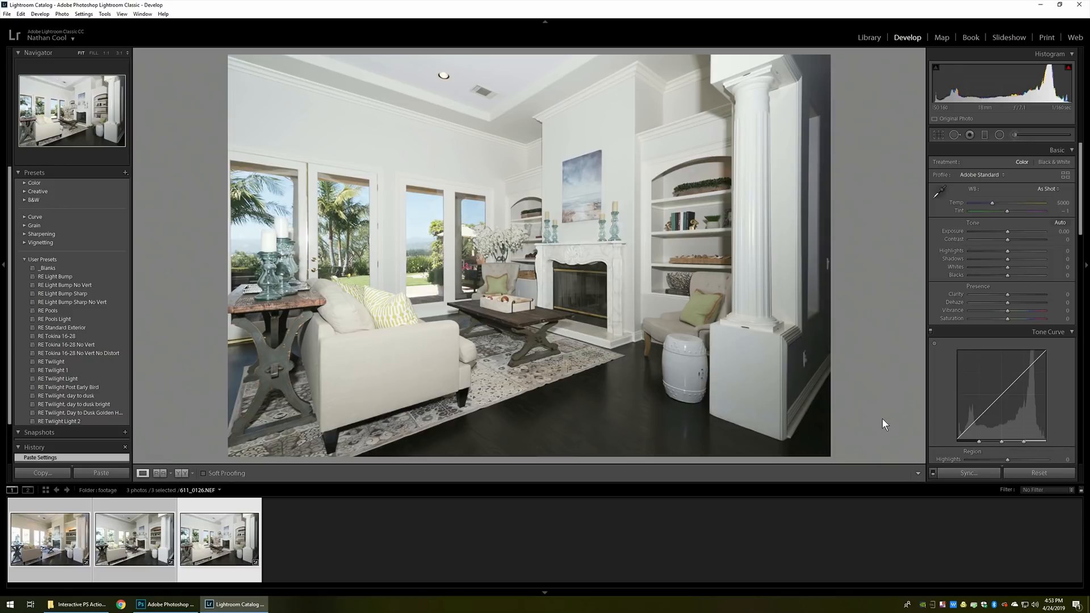
Open the three selected exposures as layers in one Photoshop document via Photo > Edit In
{"action": "left_click", "coordinate": [61, 14]}
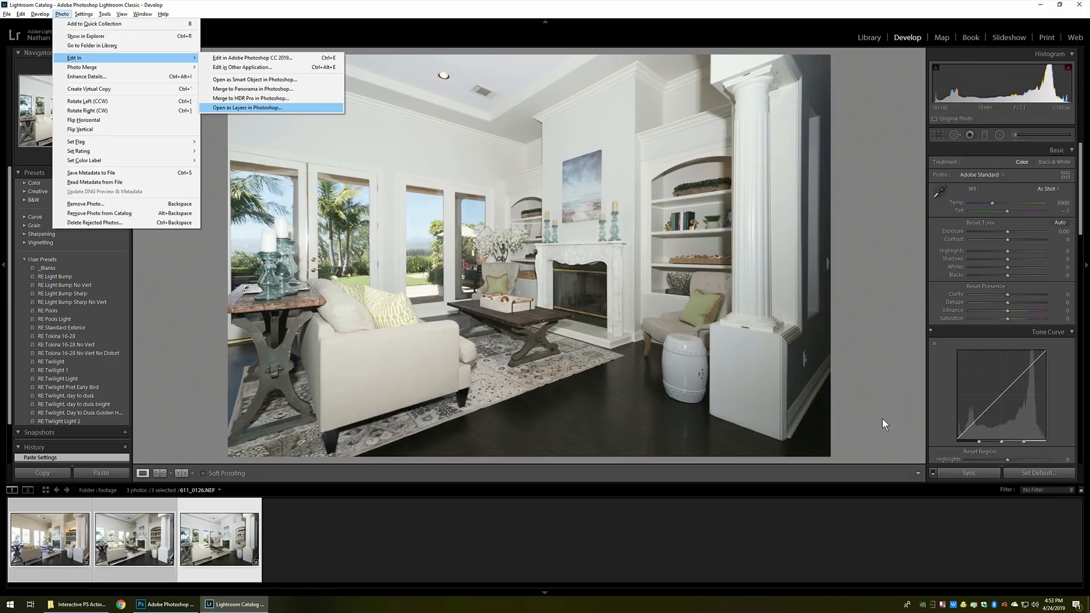
{"action": "left_click", "coordinate": [245, 108]}
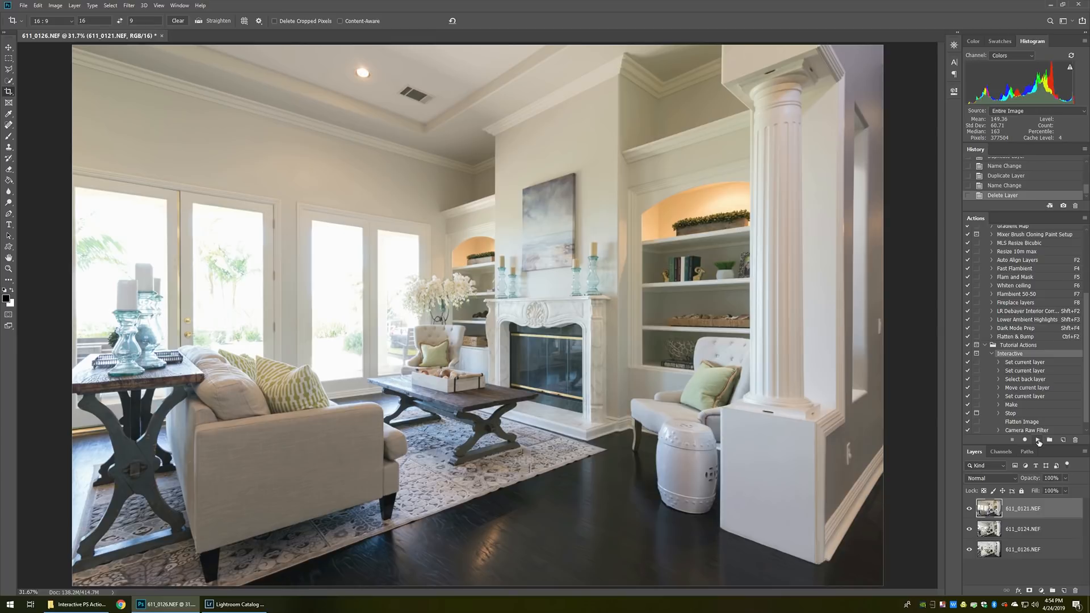
{"action": "mouse_move", "coordinate": [1040, 438]}
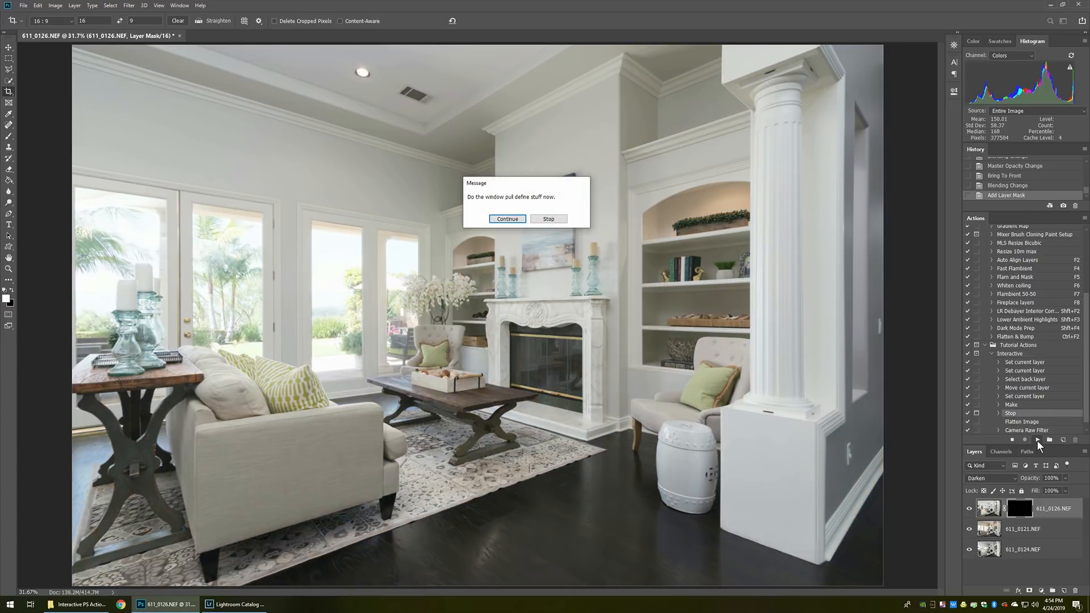
{"action": "mouse_move", "coordinate": [608, 225]}
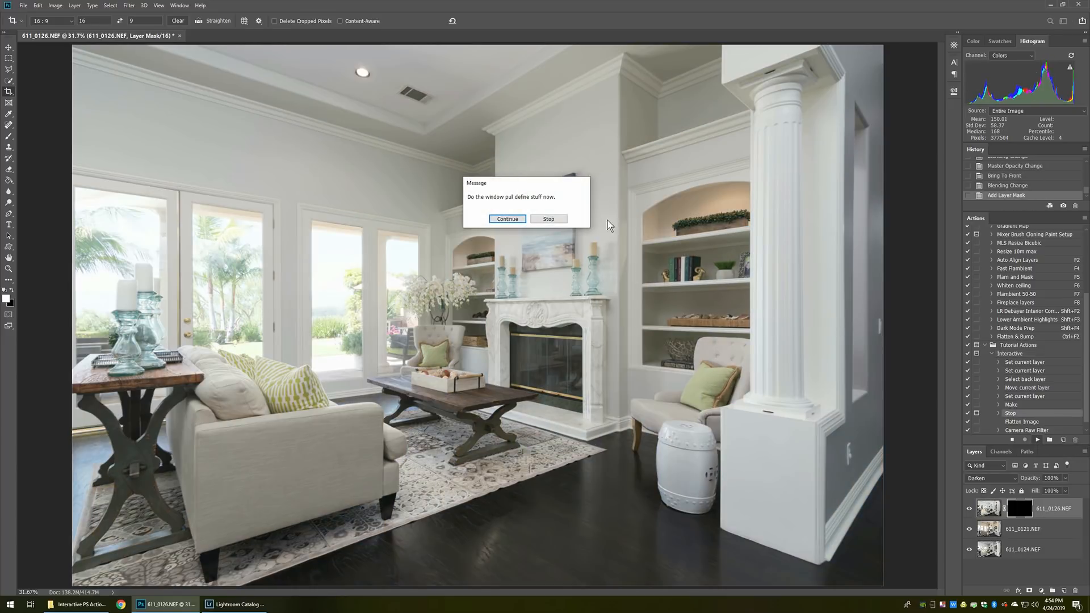
{"action": "mouse_move", "coordinate": [540, 207]}
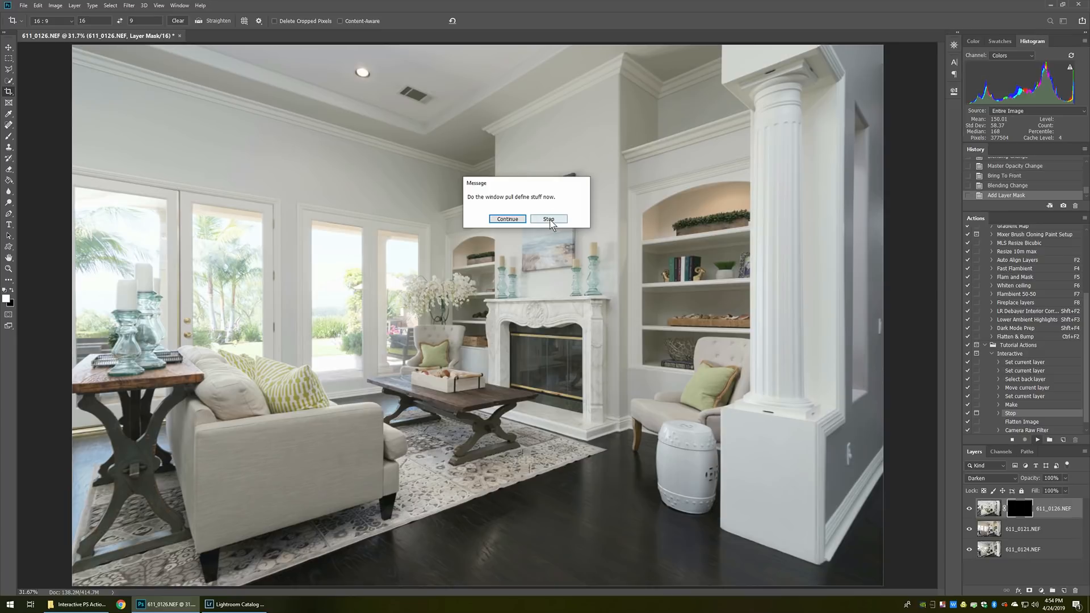
Halt the Interactive action at the window-pull message to mask the windows by hand
{"action": "left_click", "coordinate": [548, 219]}
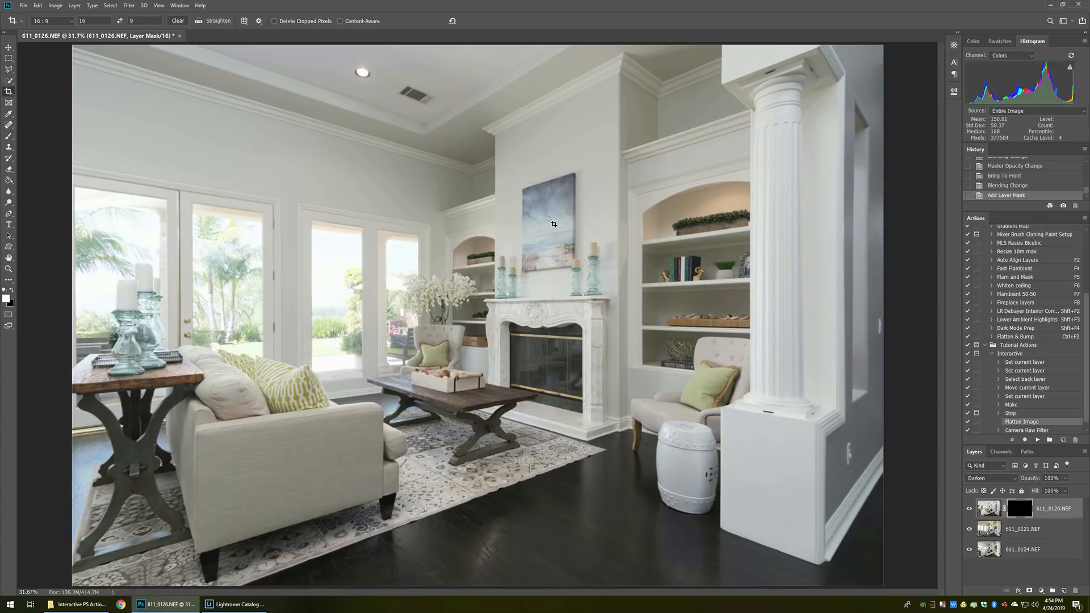
{"action": "mouse_move", "coordinate": [549, 220]}
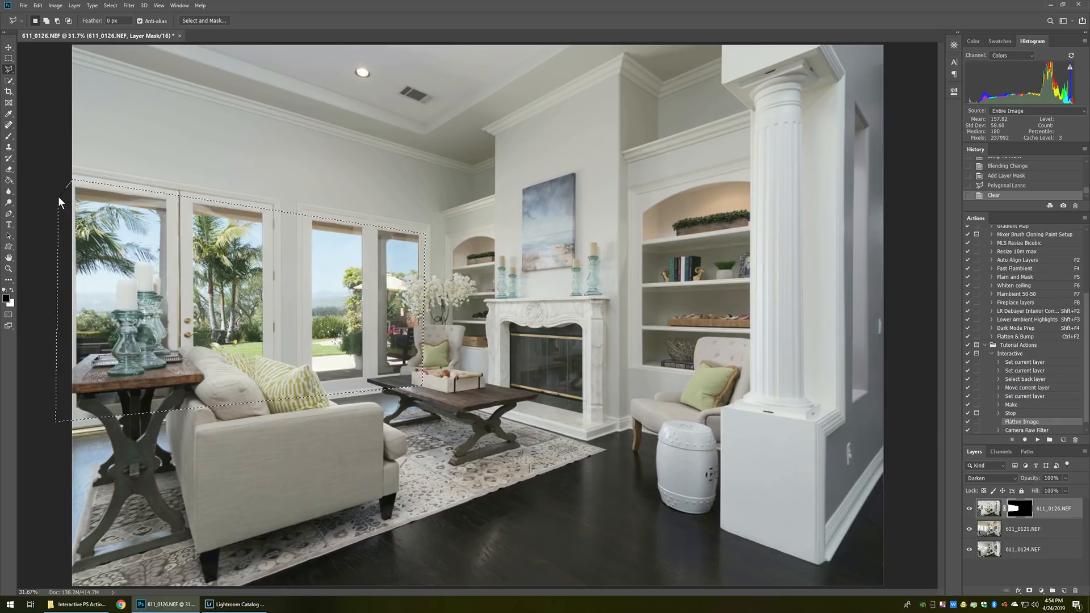
Drop the window selection and fit the whole photo in view to check the revealed sky and palms
{"action": "key", "text": "ctrl+d"}
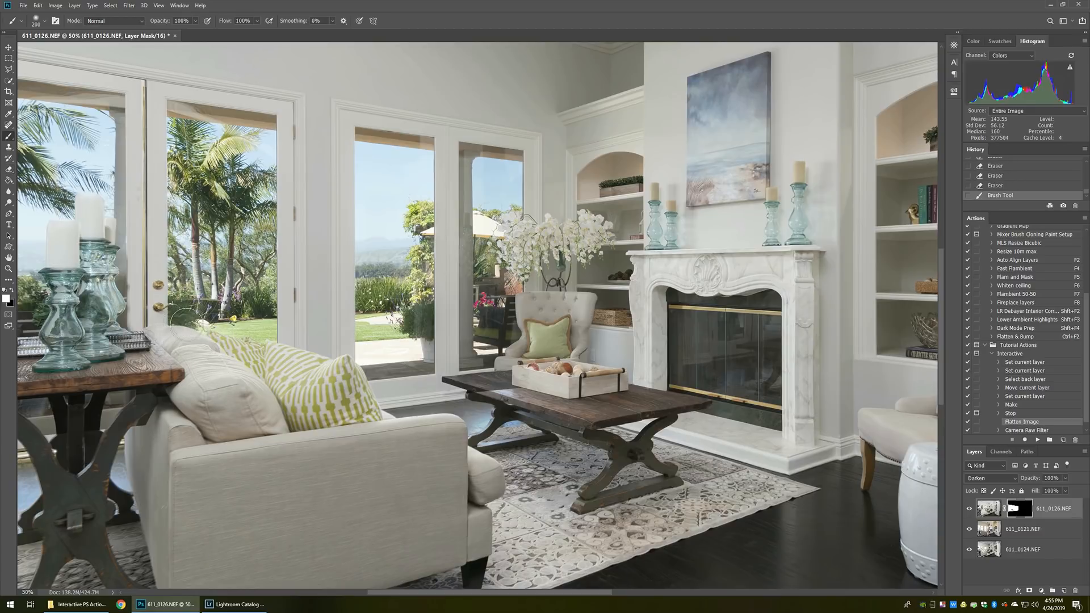
{"action": "key", "text": "ctrl+minus"}
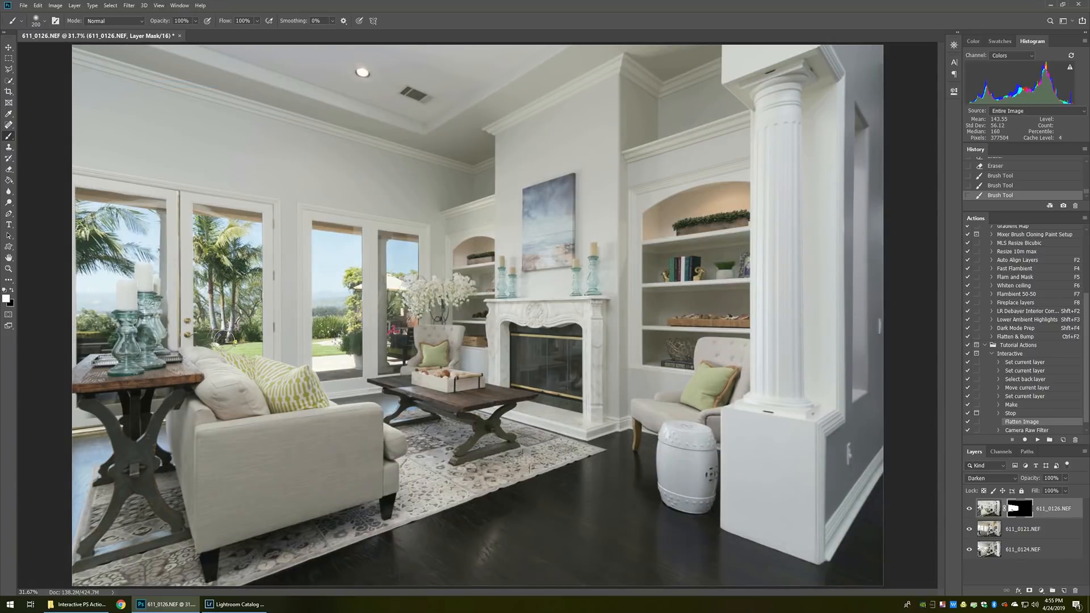
{"action": "mouse_move", "coordinate": [308, 349]}
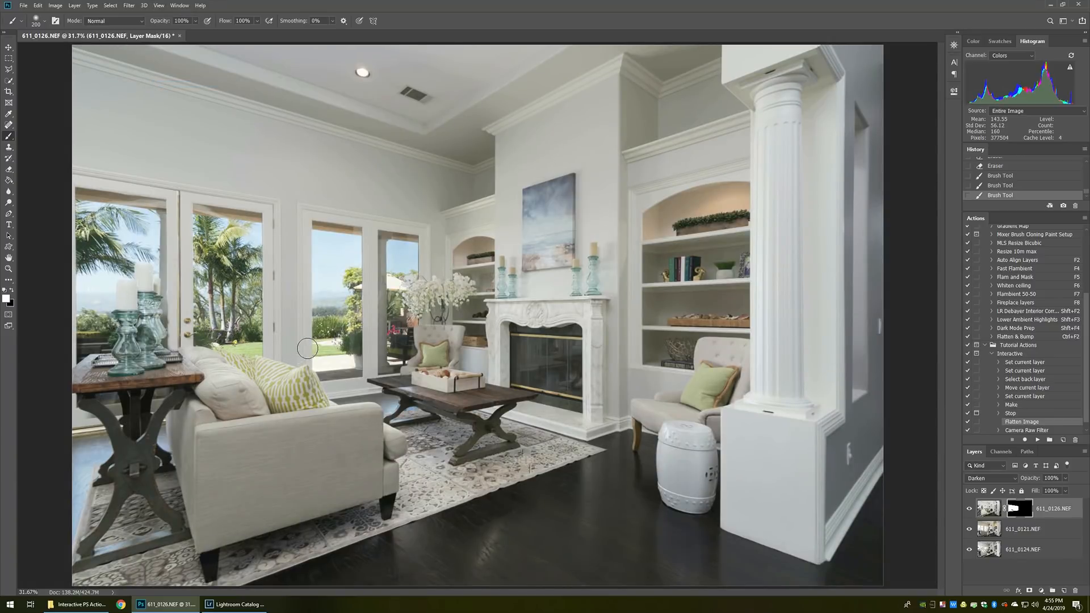
{"action": "mouse_move", "coordinate": [908, 365]}
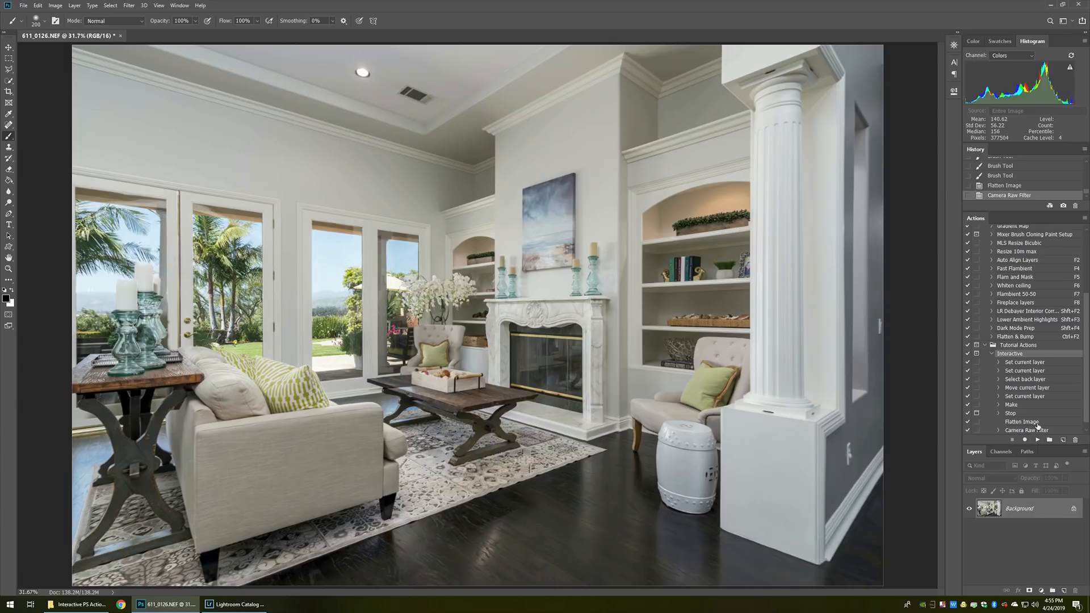
Resume the action from Flatten Image so the photo flattens and gets the Camera Raw bump
{"action": "scroll", "scroll_direction": "down", "scroll_amount": 3}
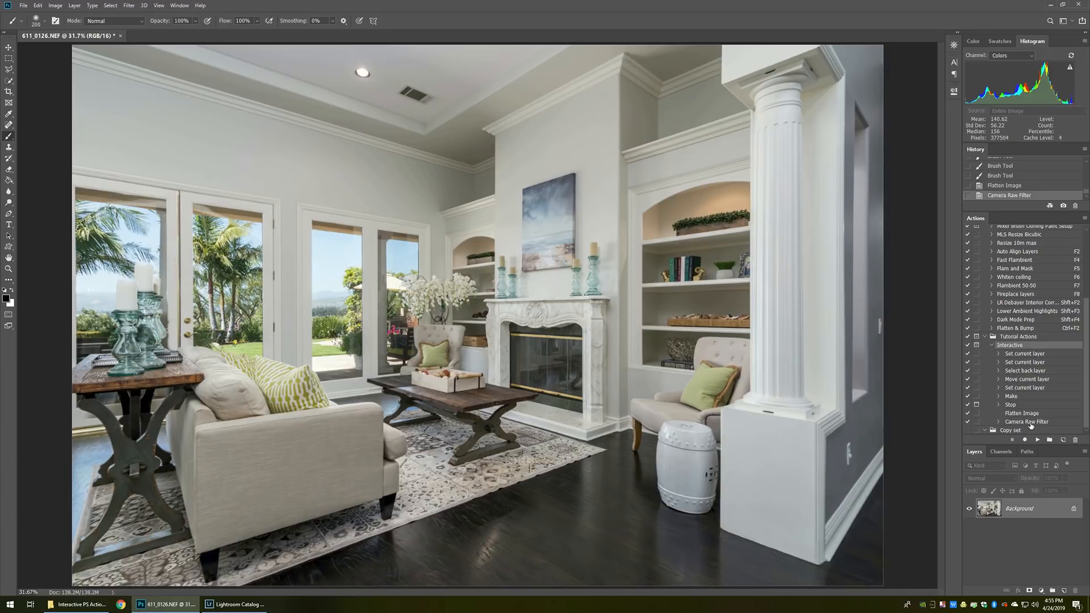
{"action": "mouse_move", "coordinate": [880, 296]}
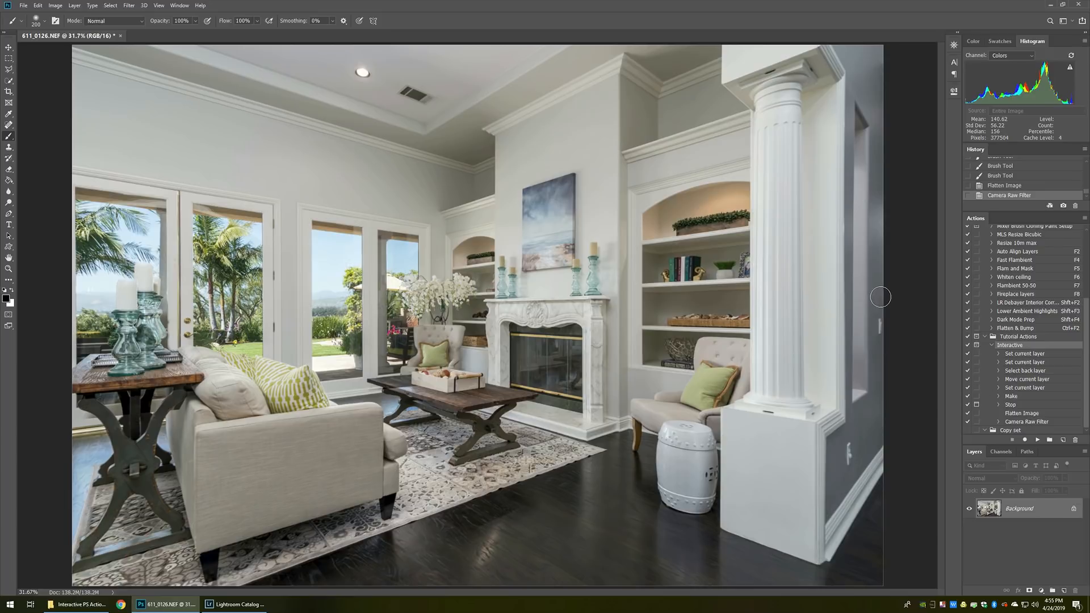